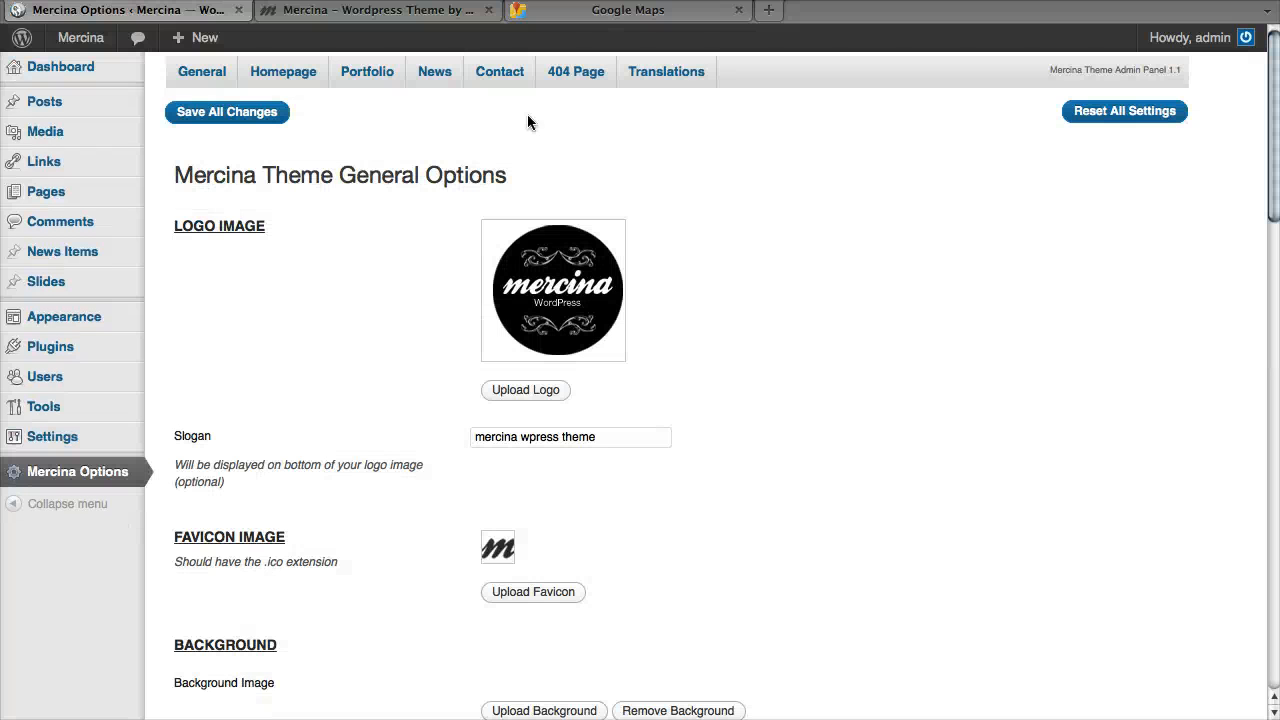
Step: Bring up Mercina's Contact Page Options and the live Contact Us page in another tab
{"action": "left_click", "coordinate": [499, 71]}
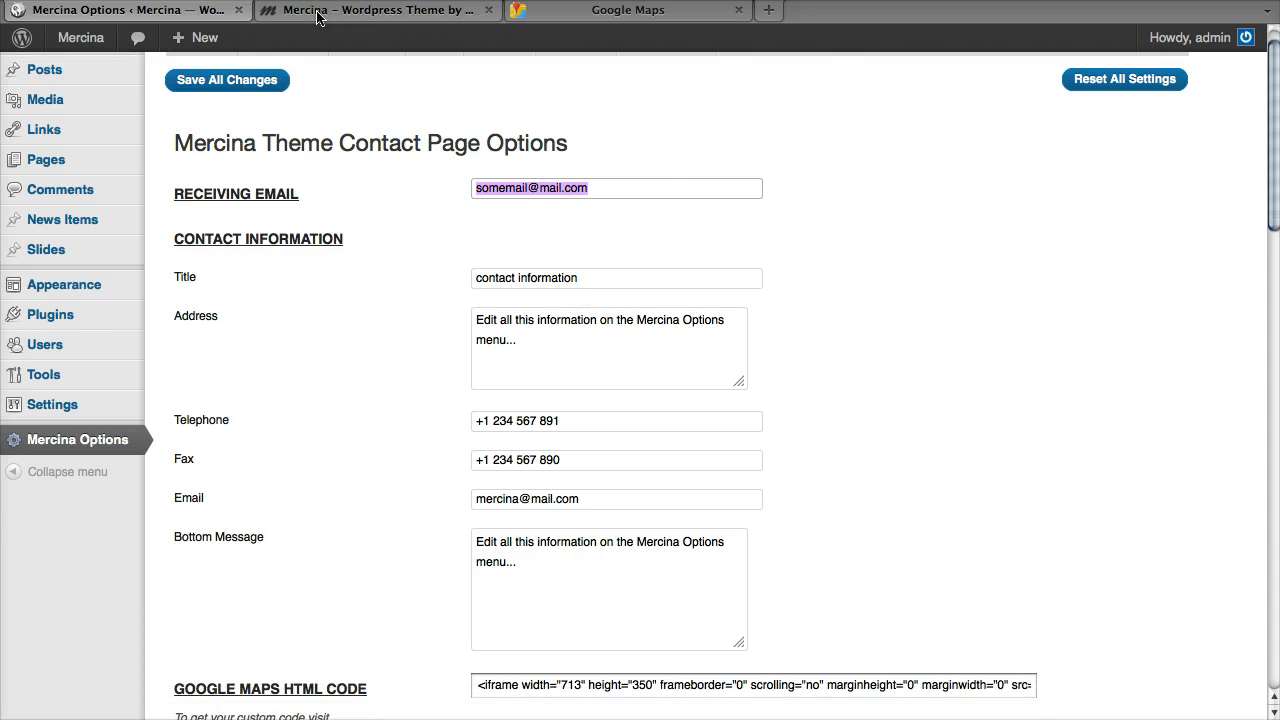
{"action": "left_click", "coordinate": [377, 10]}
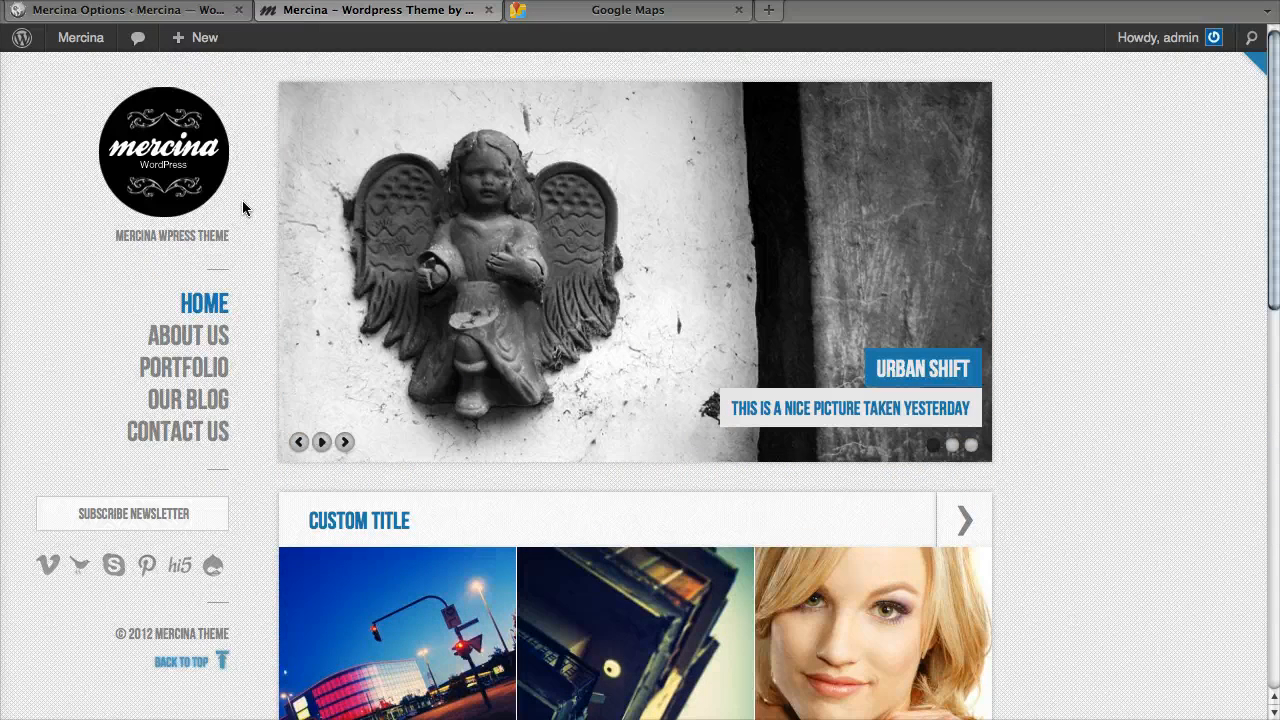
{"action": "left_click", "coordinate": [177, 431]}
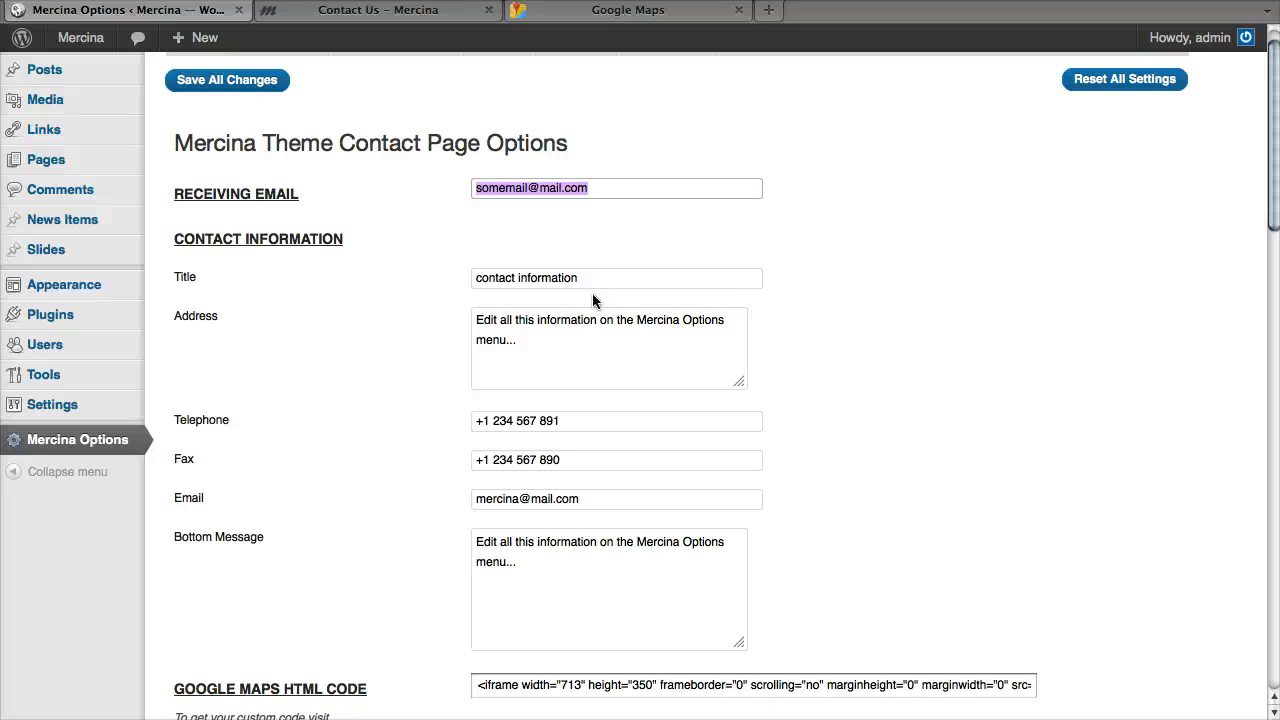
Step: Enter the title Informações, address Rua nº2 / 3700 Portugal, new phone, fax and email
{"action": "type", "text": "Informações"}
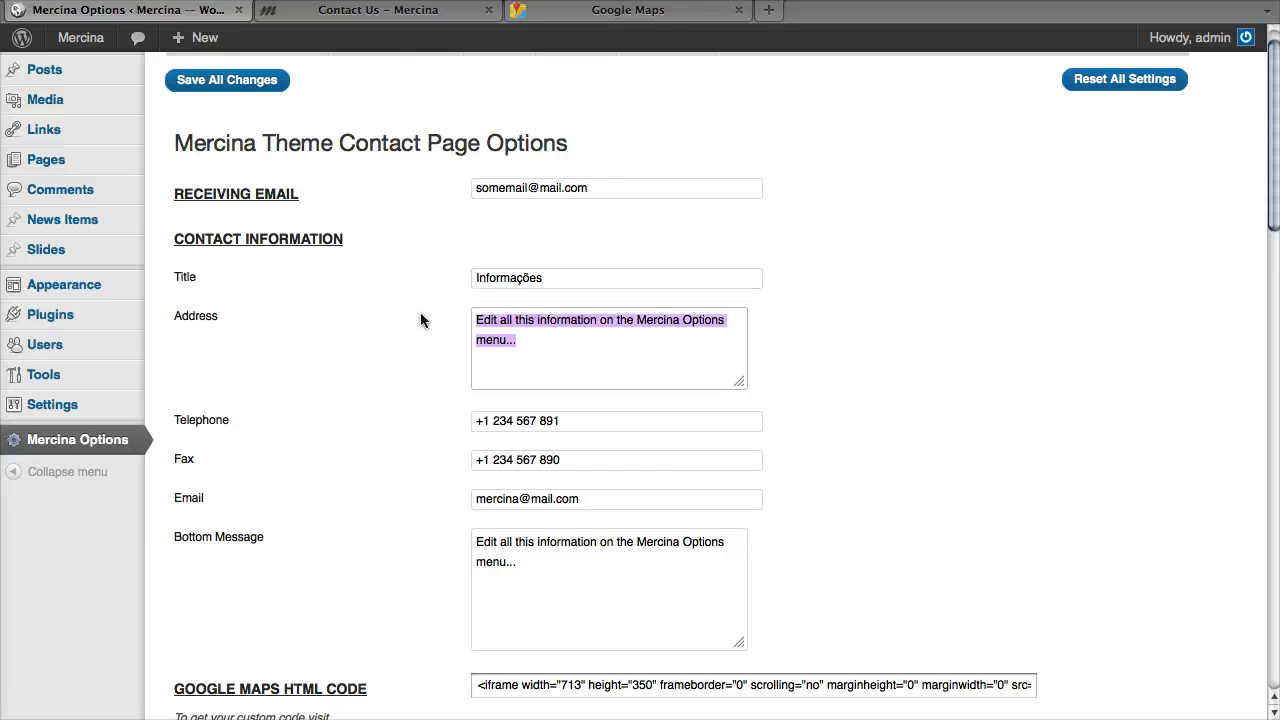
{"action": "type", "text": "Rua n°2"}
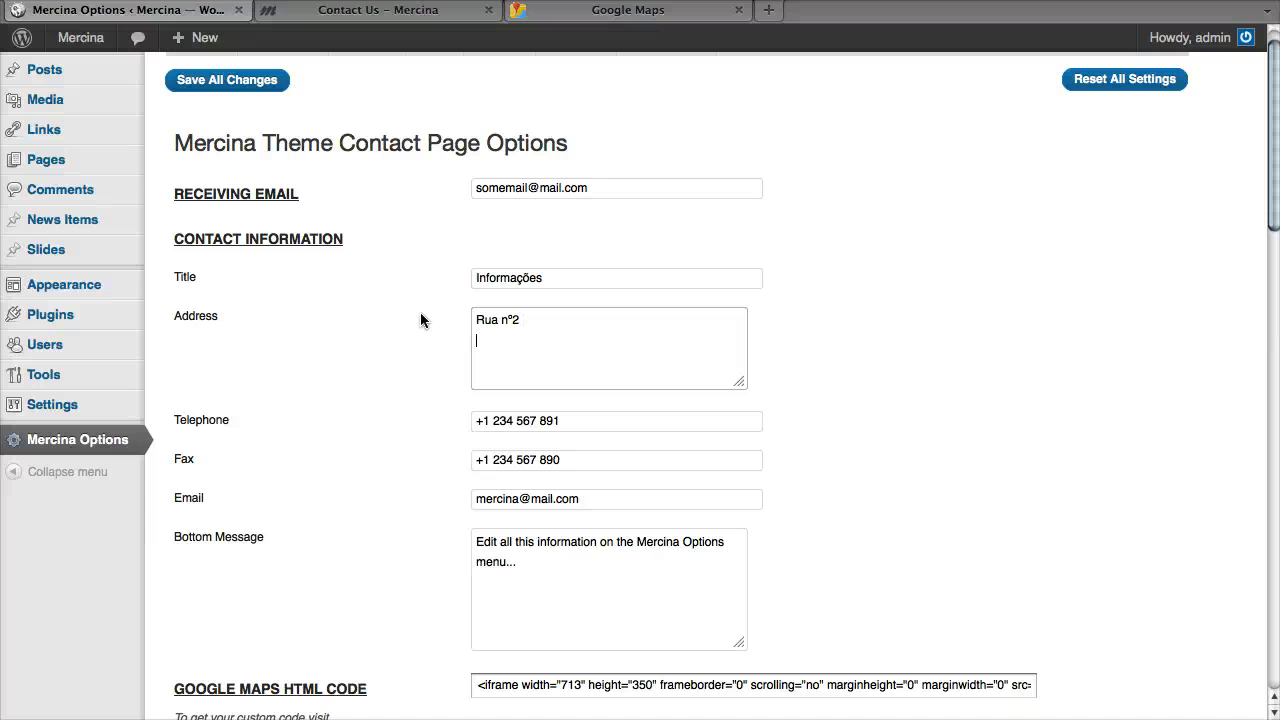
{"action": "type", "text": "3700 Portugal"}
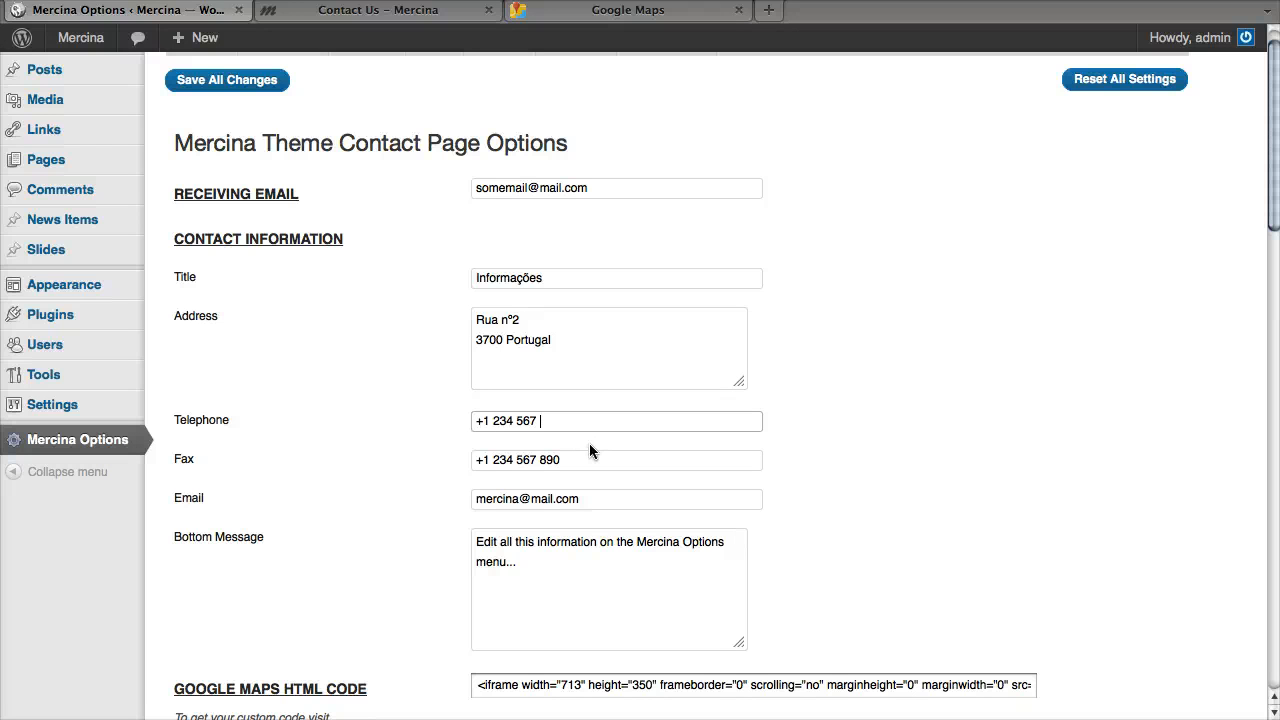
{"action": "type", "text": "000"}
{"action": "left_click", "coordinate": [617, 460]}
{"action": "type", "text": "777"}
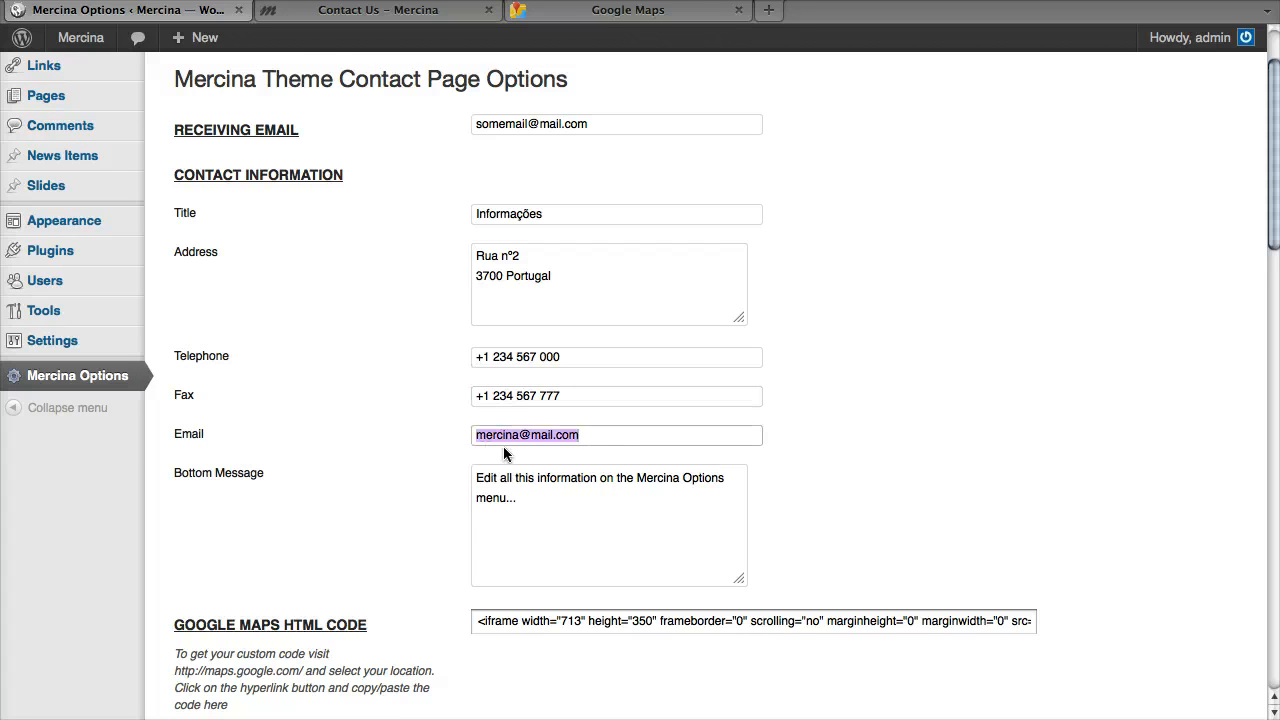
{"action": "type", "text": "new_amil"}
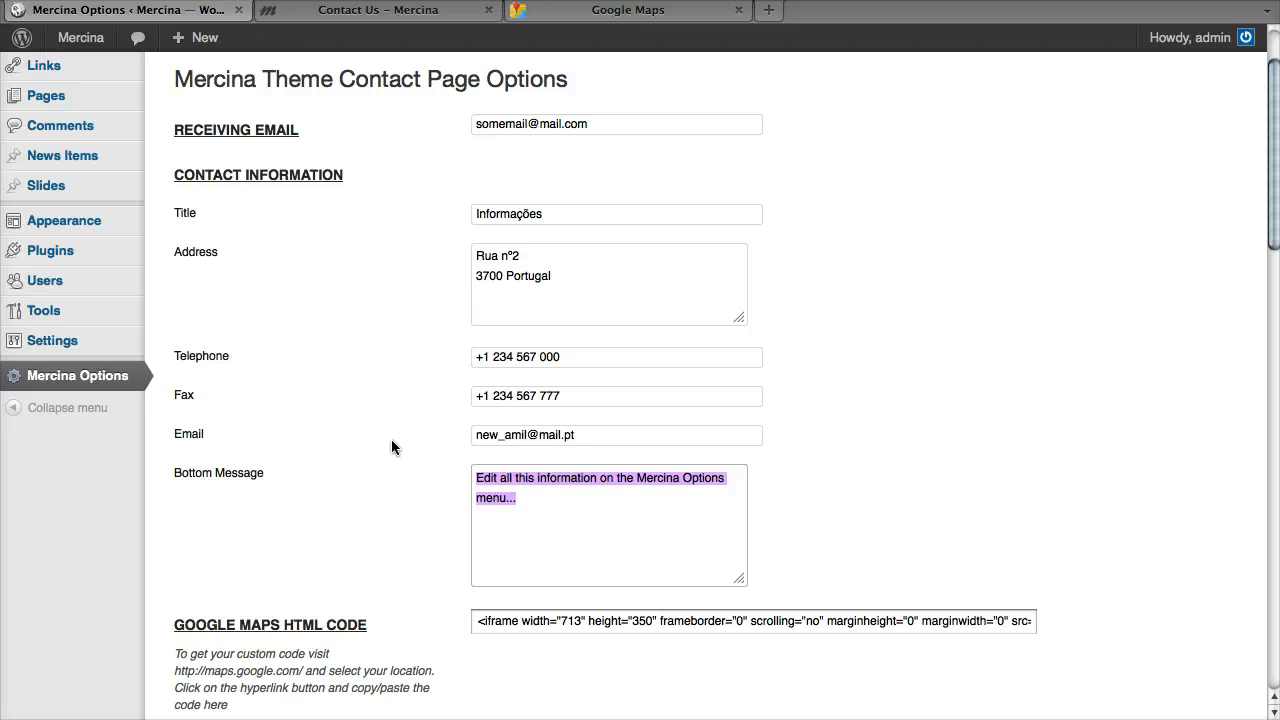
Step: Replace the bottom message with a Lorem ipsum placeholder text
{"action": "type", "text": "Lorem"}
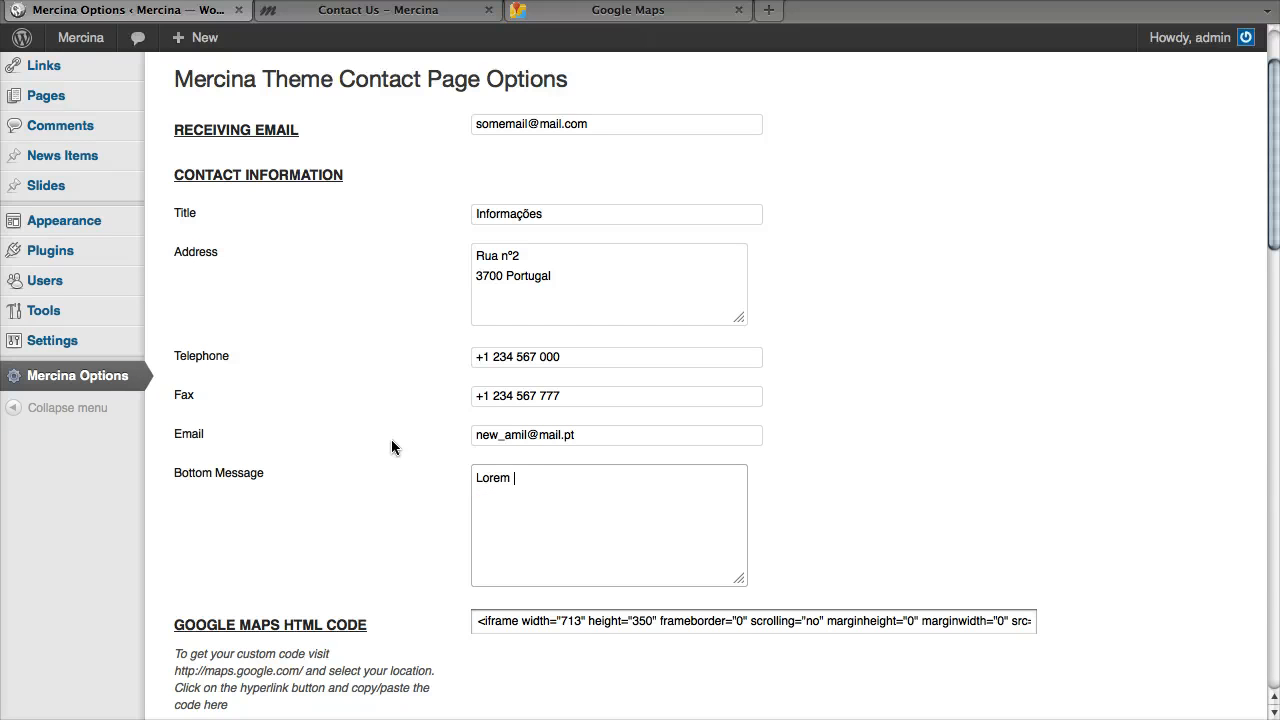
{"action": "type", "text": "ipsumb"}
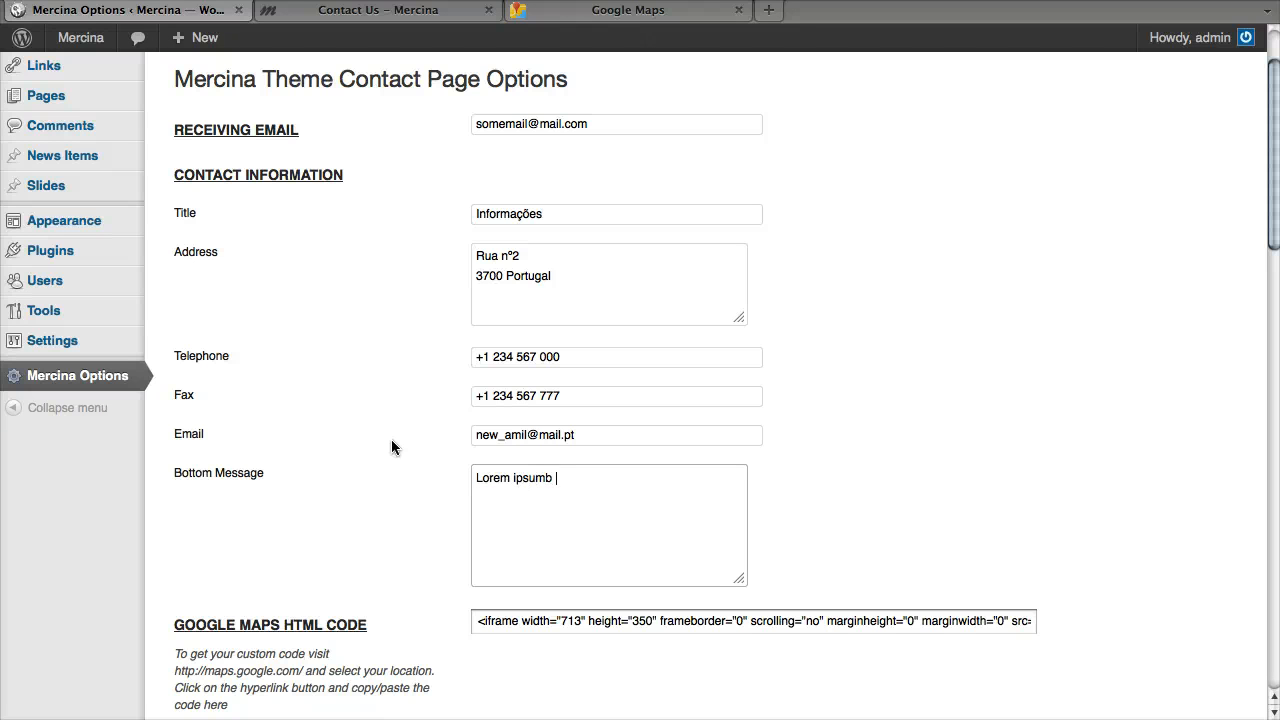
{"action": "type", "text": "bla bla"}
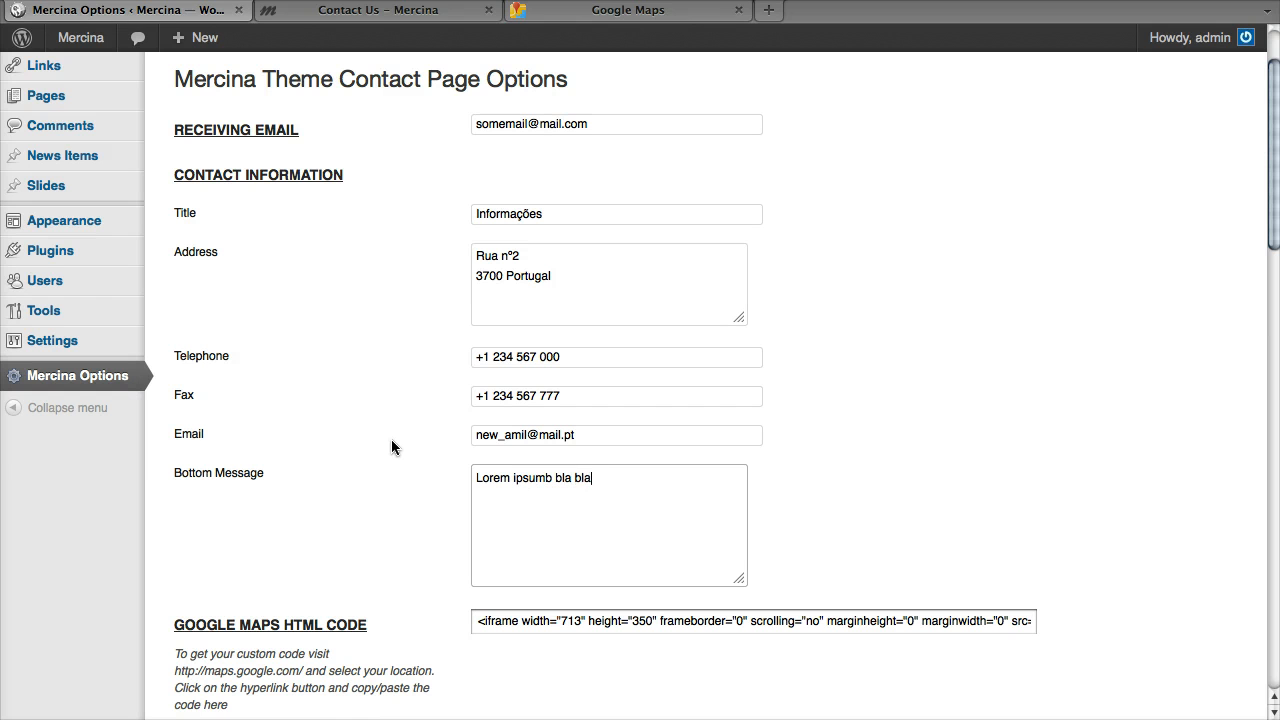
{"action": "type", "text": "random text"}
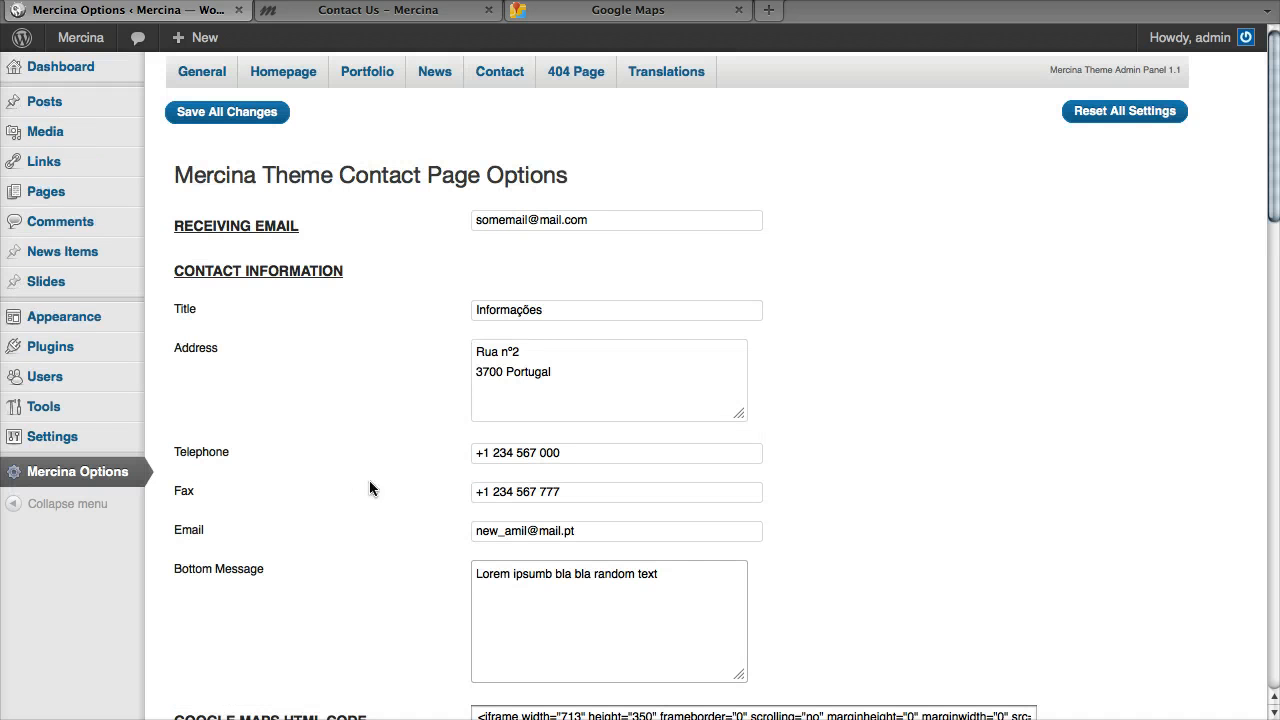
Step: Save the contact options and review the Informações block on the live Contact Us page
{"action": "left_click", "coordinate": [226, 111]}
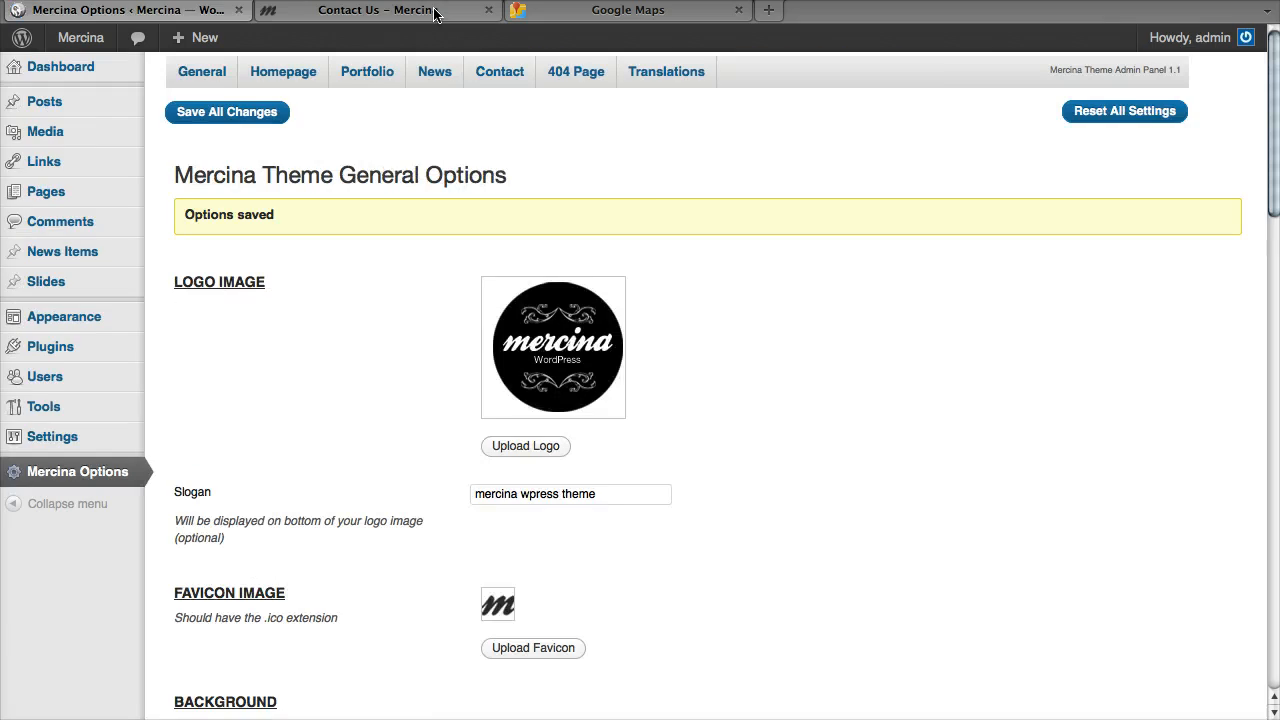
{"action": "left_click", "coordinate": [376, 9]}
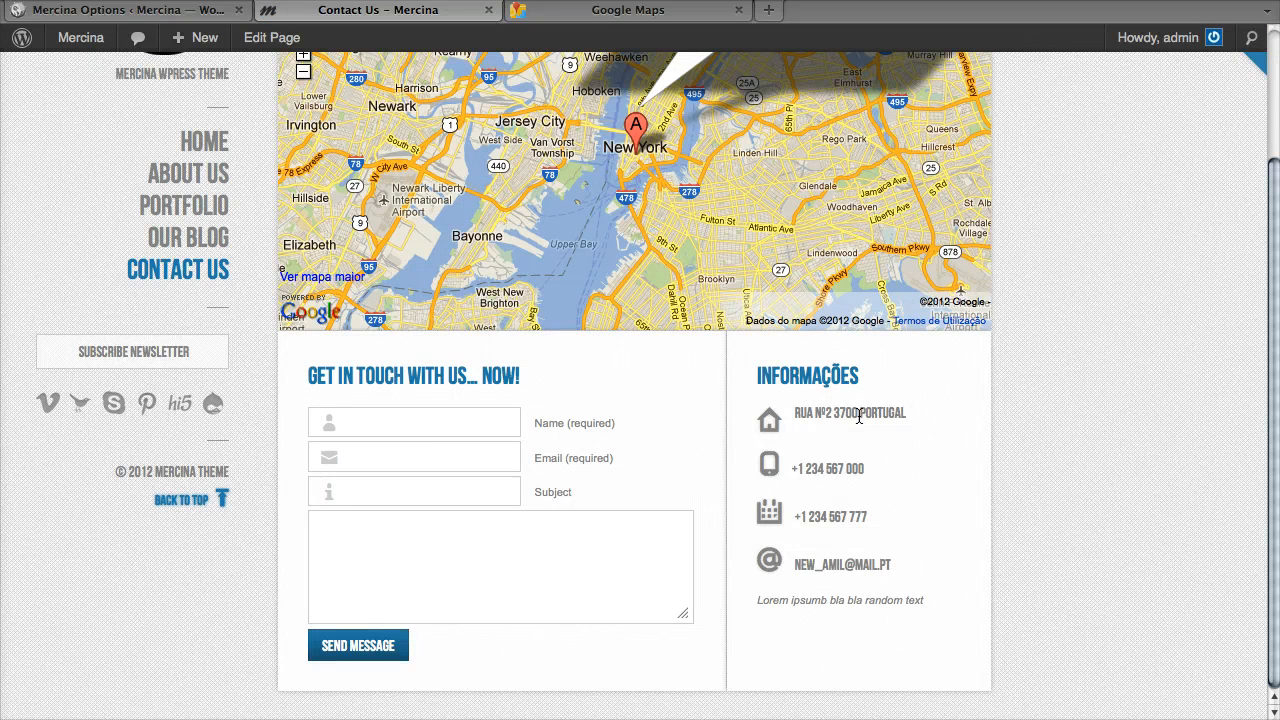
{"action": "mouse_move", "coordinate": [362, 92]}
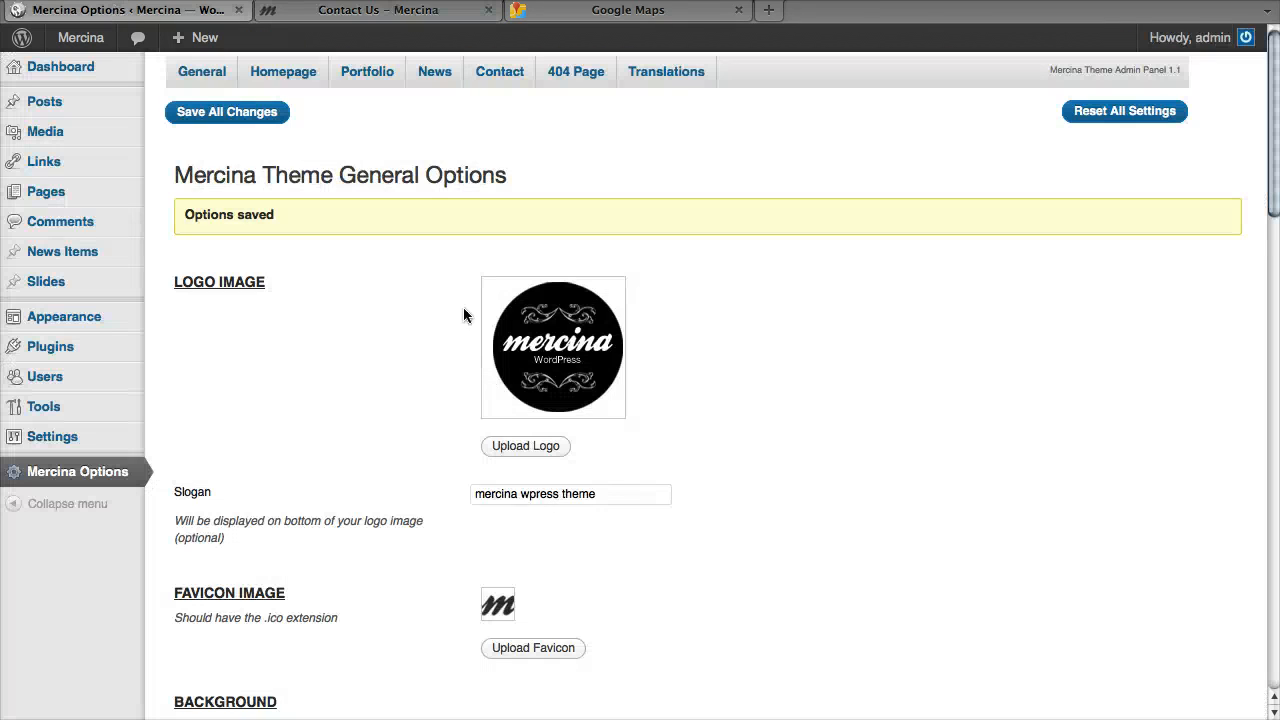
Step: Add a <br> before 3700 in the address, save, and check it on Contact Us
{"action": "left_click", "coordinate": [499, 71]}
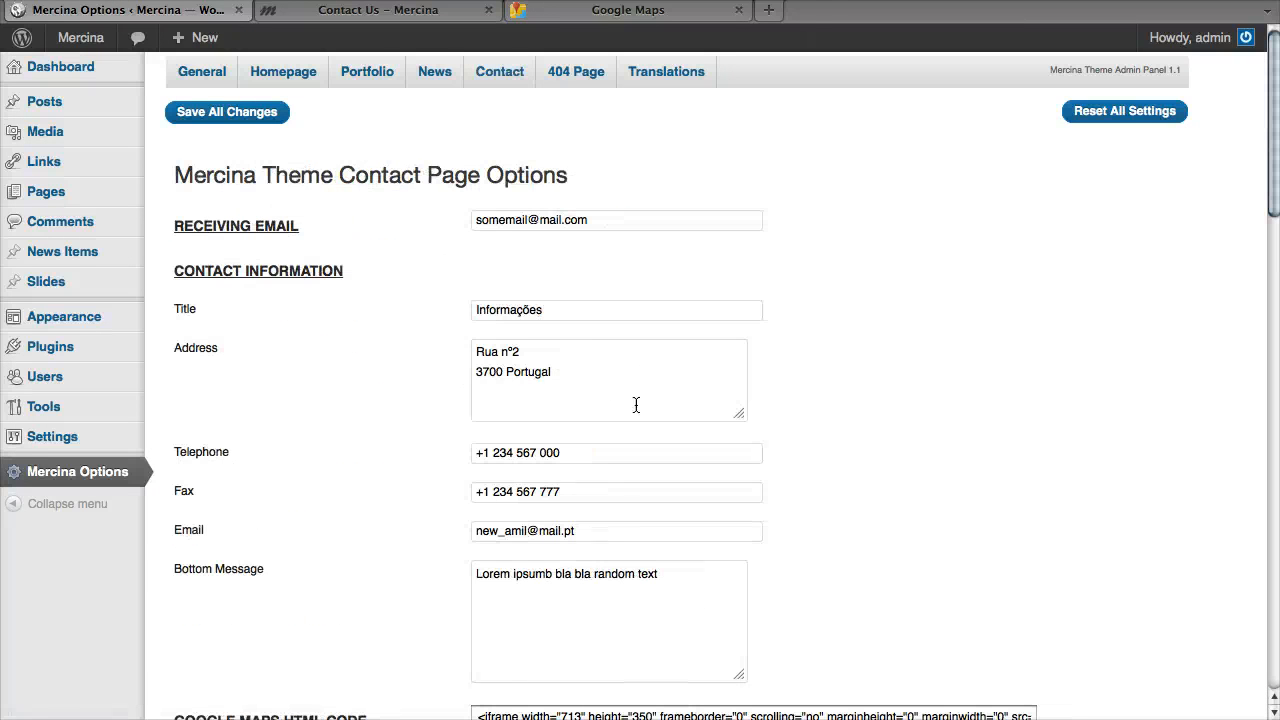
{"action": "mouse_move", "coordinate": [550, 387]}
{"action": "type", "text": "<br>"}
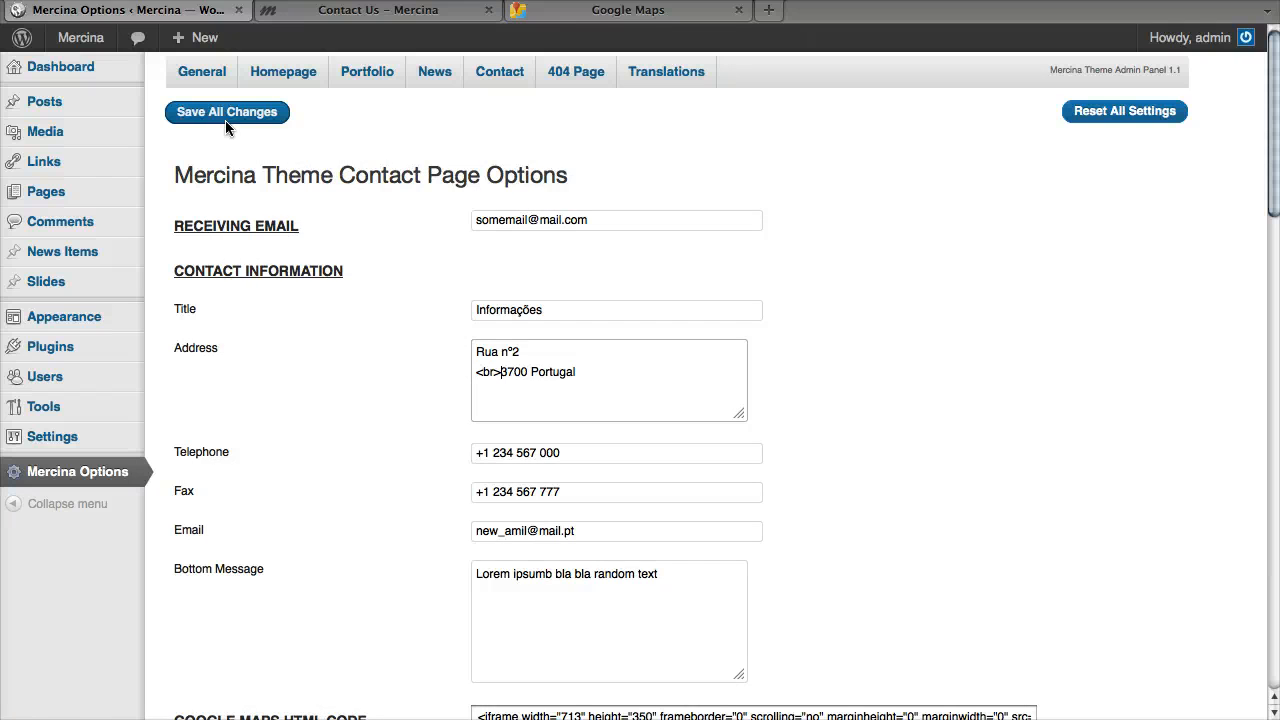
{"action": "left_click", "coordinate": [226, 111]}
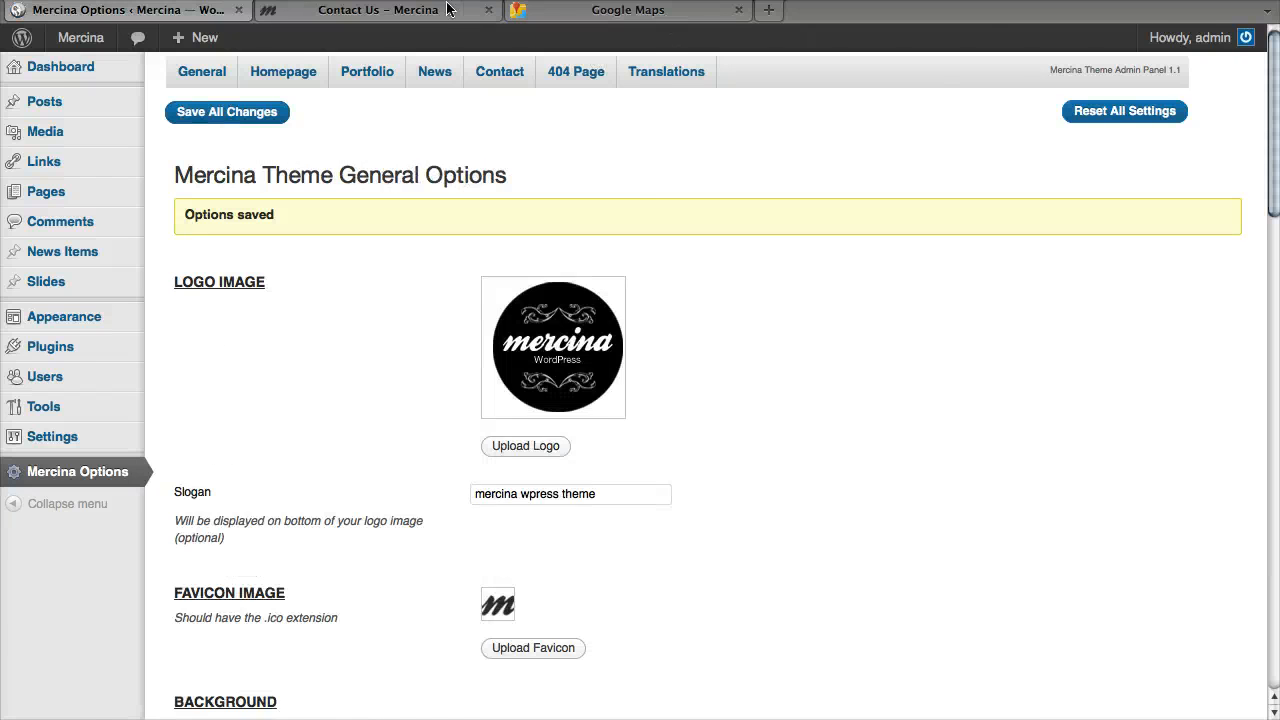
{"action": "left_click", "coordinate": [378, 10]}
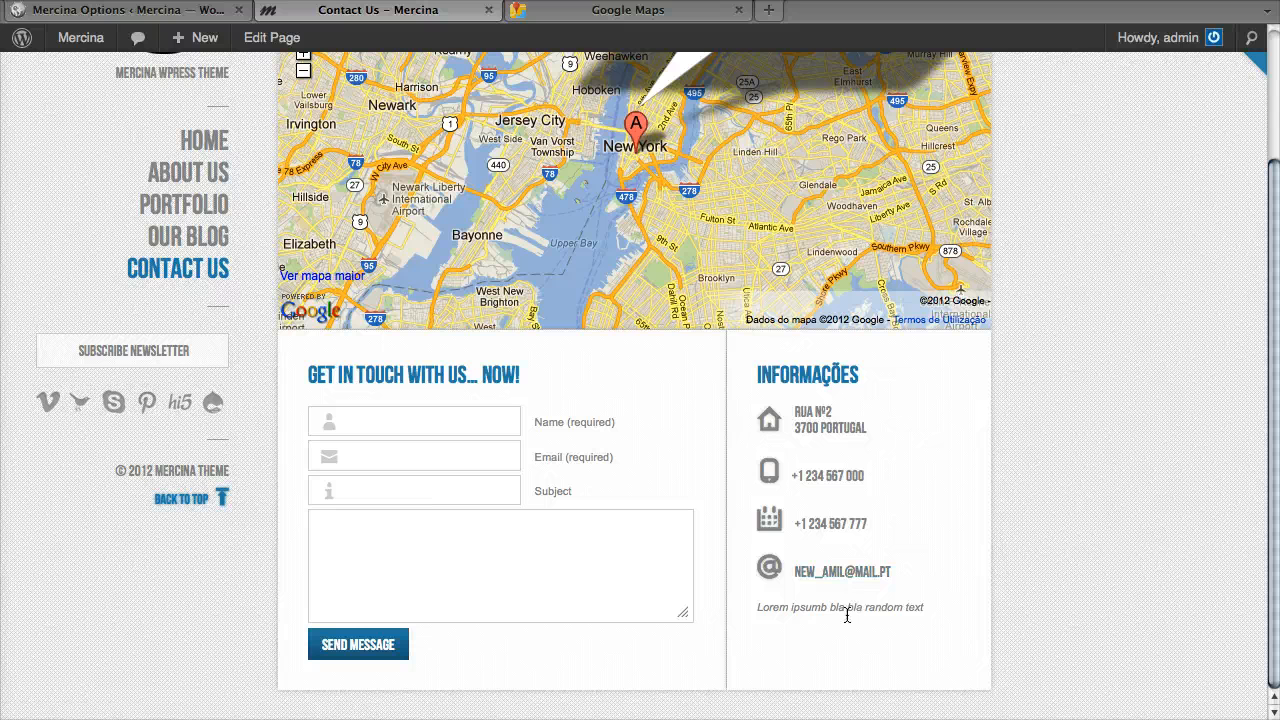
{"action": "mouse_move", "coordinate": [771, 588]}
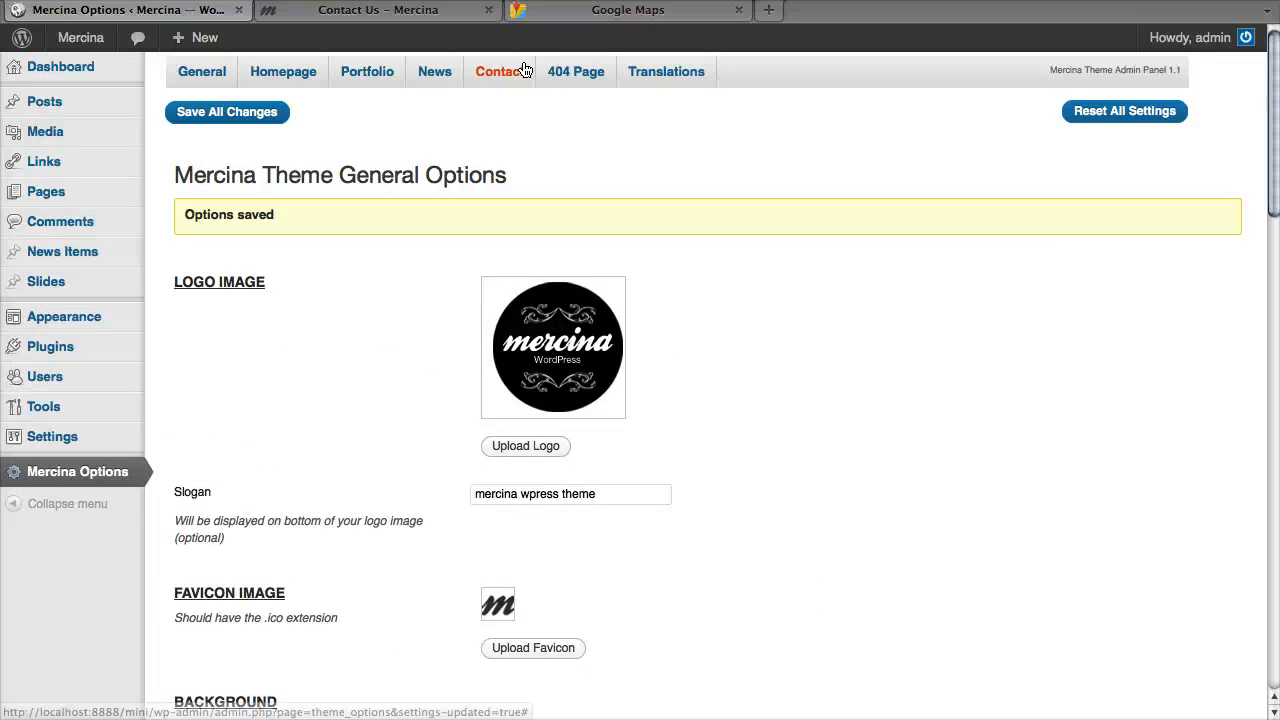
Step: Clear the Google Maps code field and view the Contact Us page without a map
{"action": "left_click", "coordinate": [499, 71]}
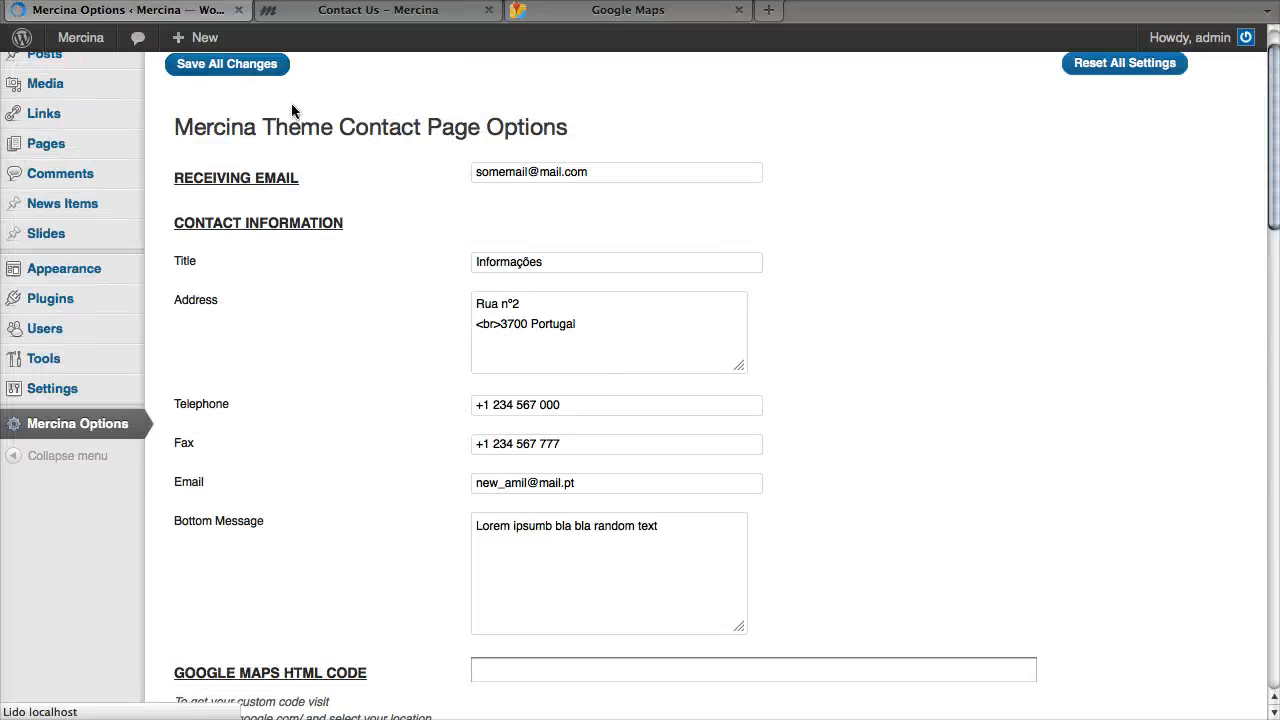
{"action": "left_click", "coordinate": [377, 10]}
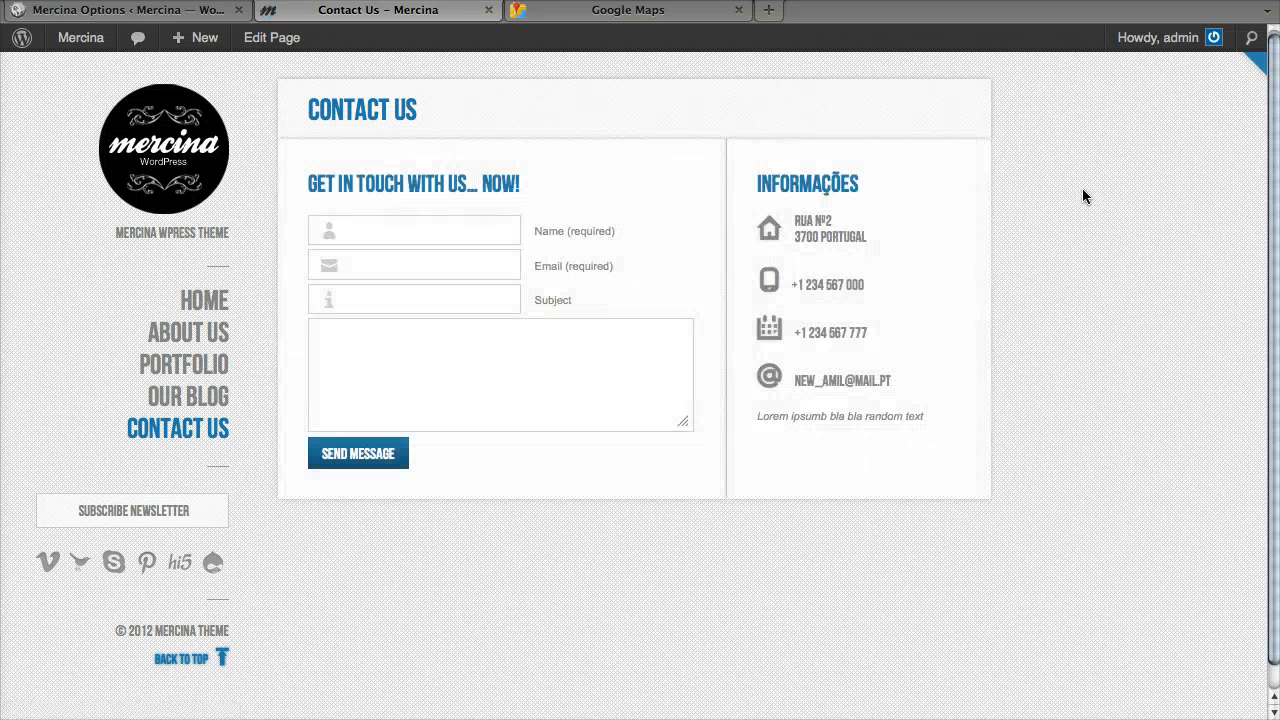
{"action": "mouse_move", "coordinate": [565, 412]}
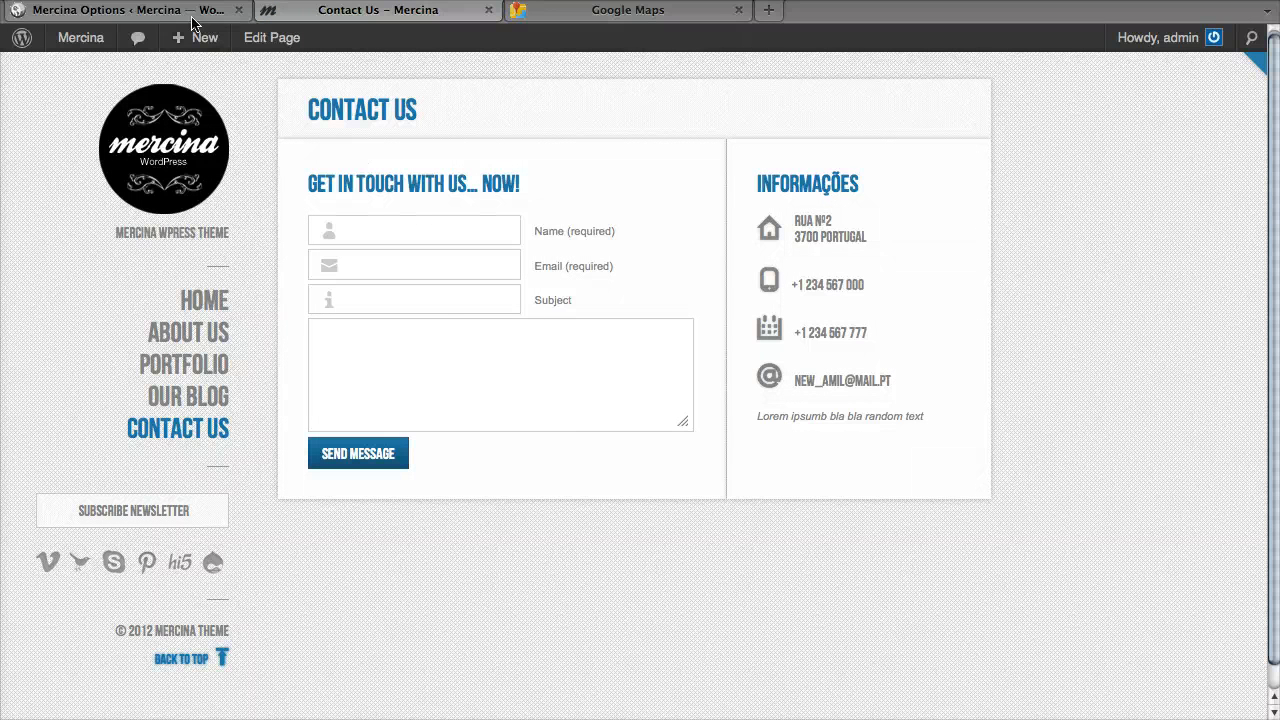
{"action": "mouse_move", "coordinate": [598, 10]}
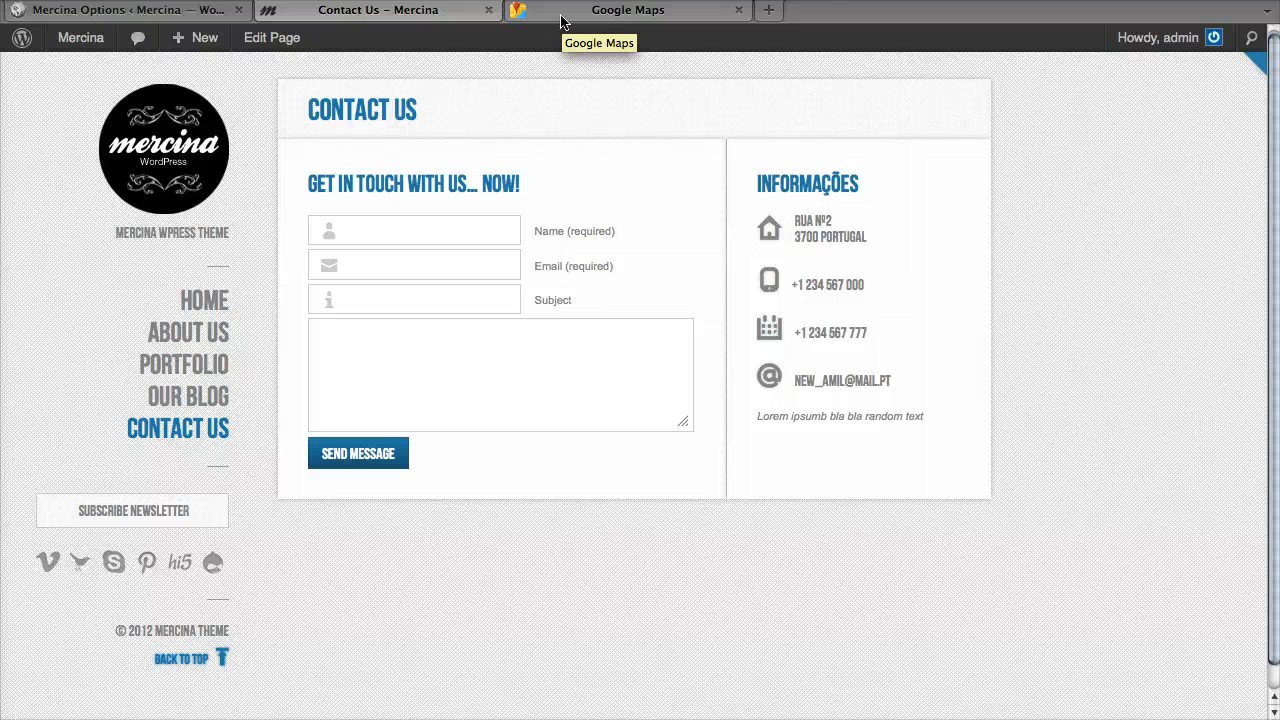
Step: Locate Lisboa in Google Maps from the search suggestions
{"action": "left_click", "coordinate": [627, 10]}
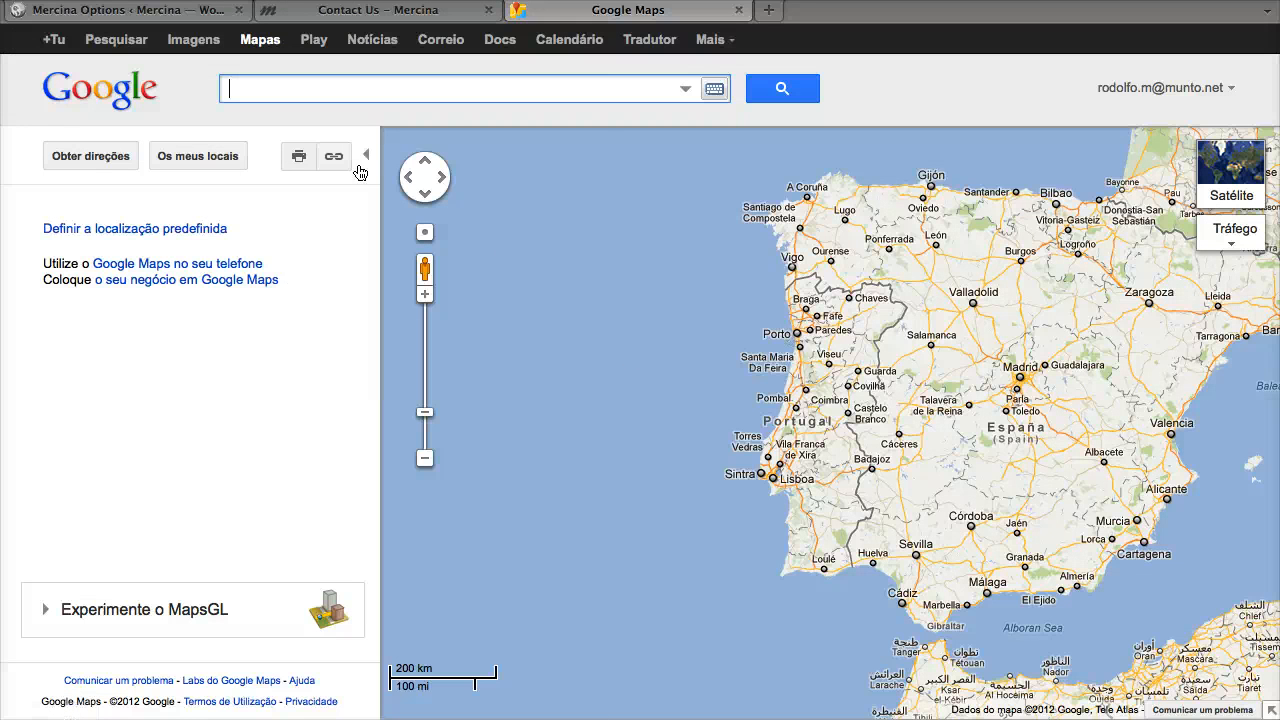
{"action": "type", "text": "lis"}
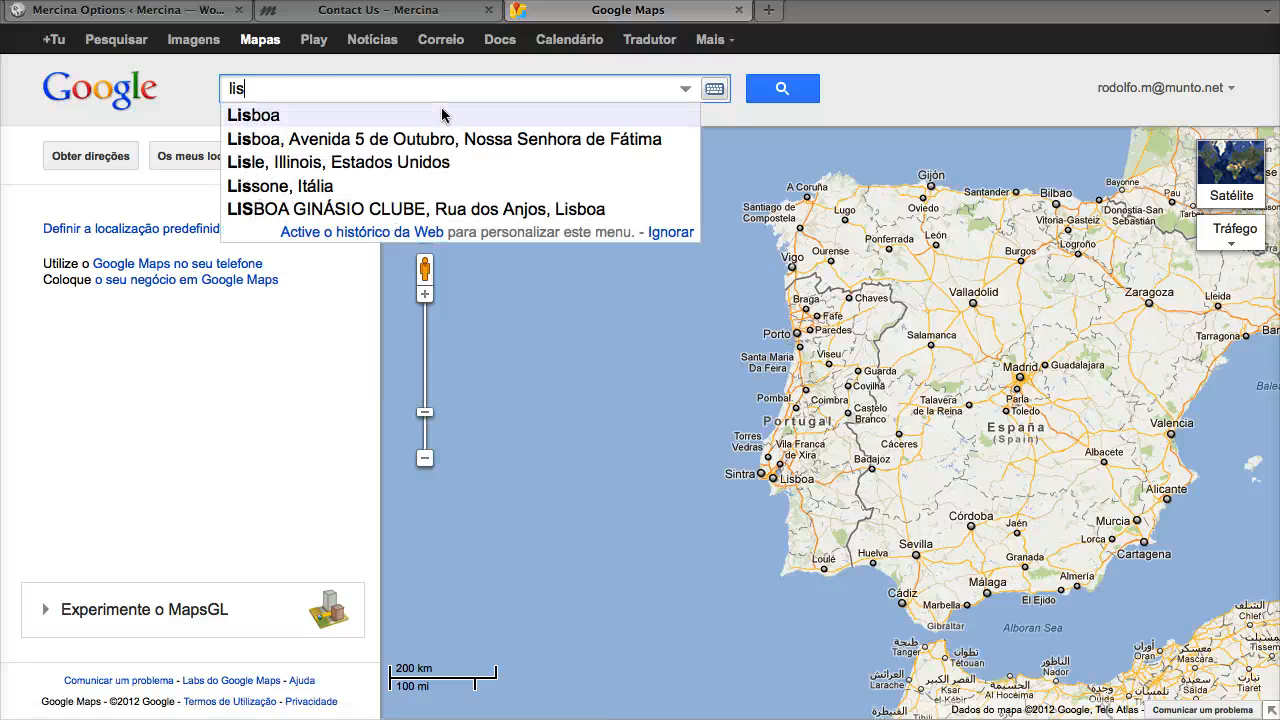
{"action": "left_click", "coordinate": [254, 115]}
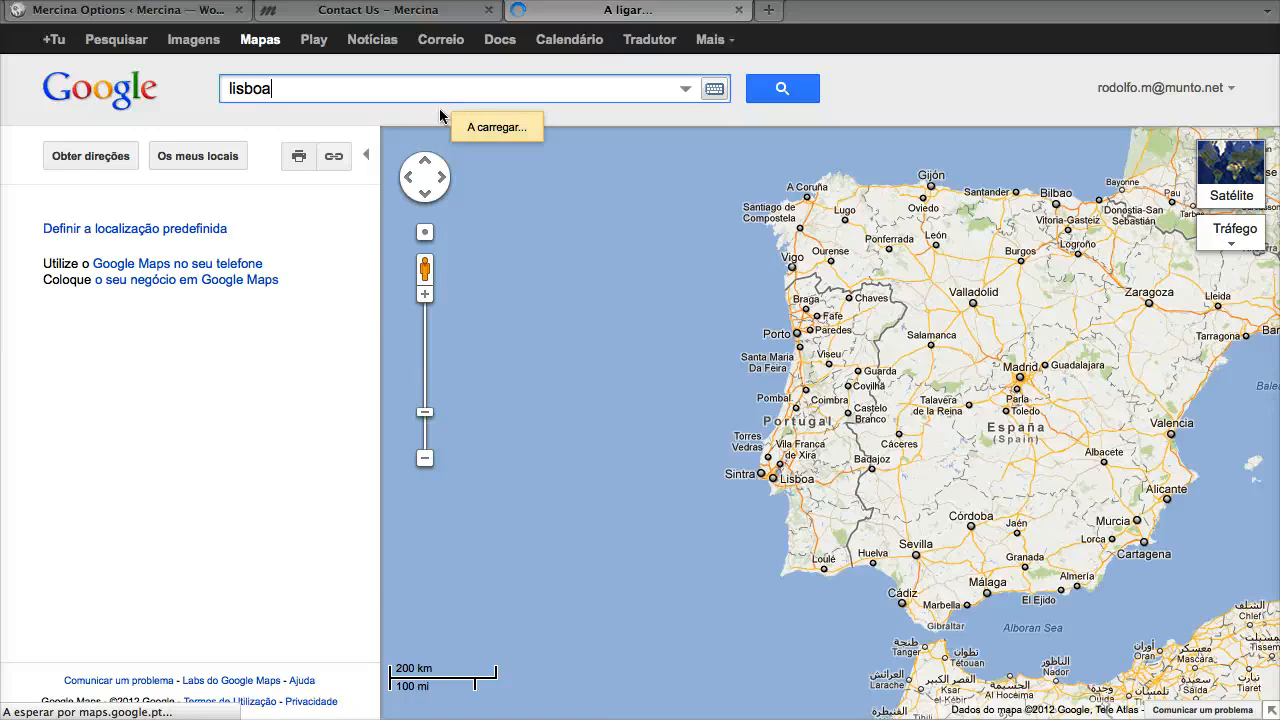
{"action": "left_click", "coordinate": [781, 88]}
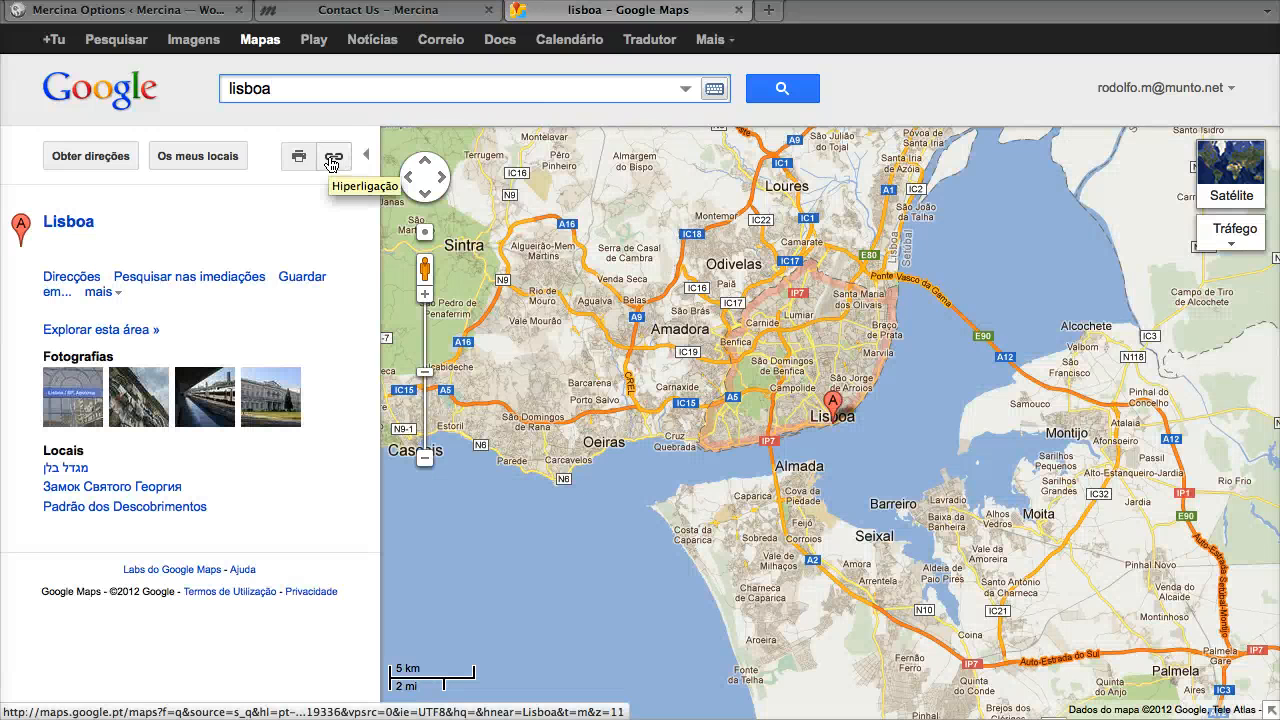
Step: Generate a custom-size 713×350 embed iframe for the Lisboa map
{"action": "left_click", "coordinate": [333, 156]}
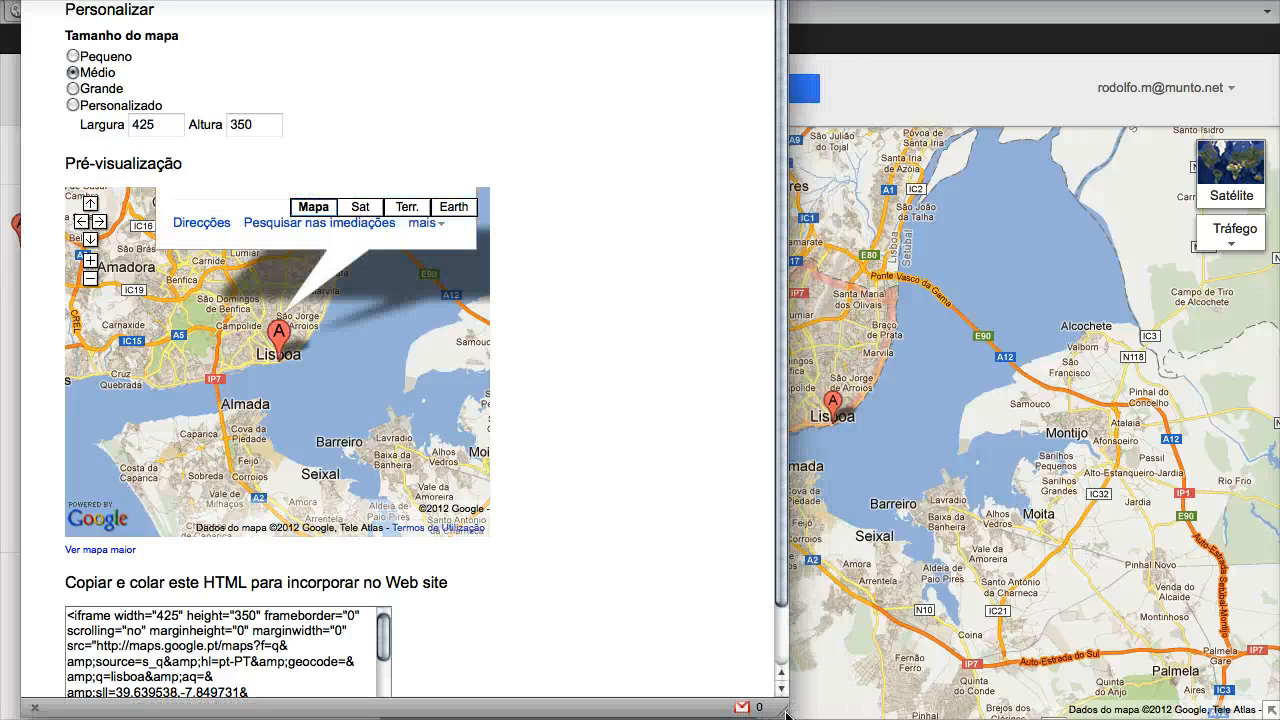
{"action": "mouse_move", "coordinate": [367, 172]}
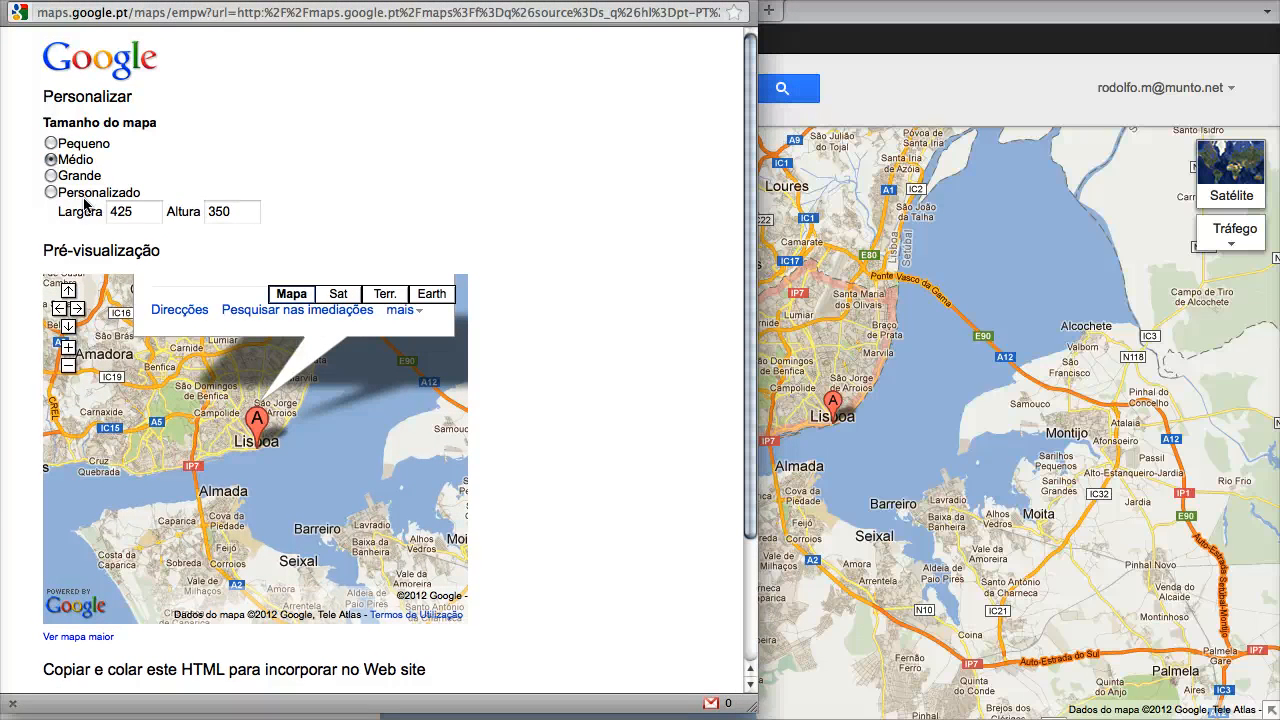
{"action": "left_click", "coordinate": [50, 192]}
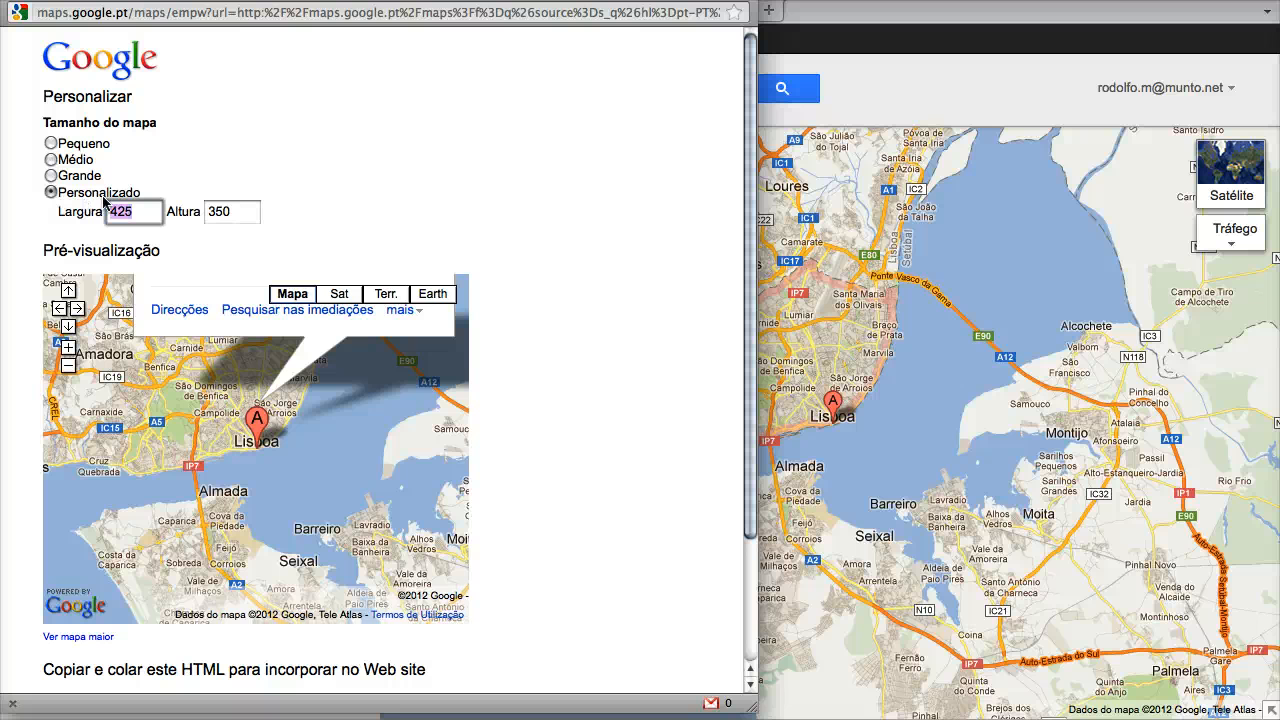
{"action": "type", "text": "713"}
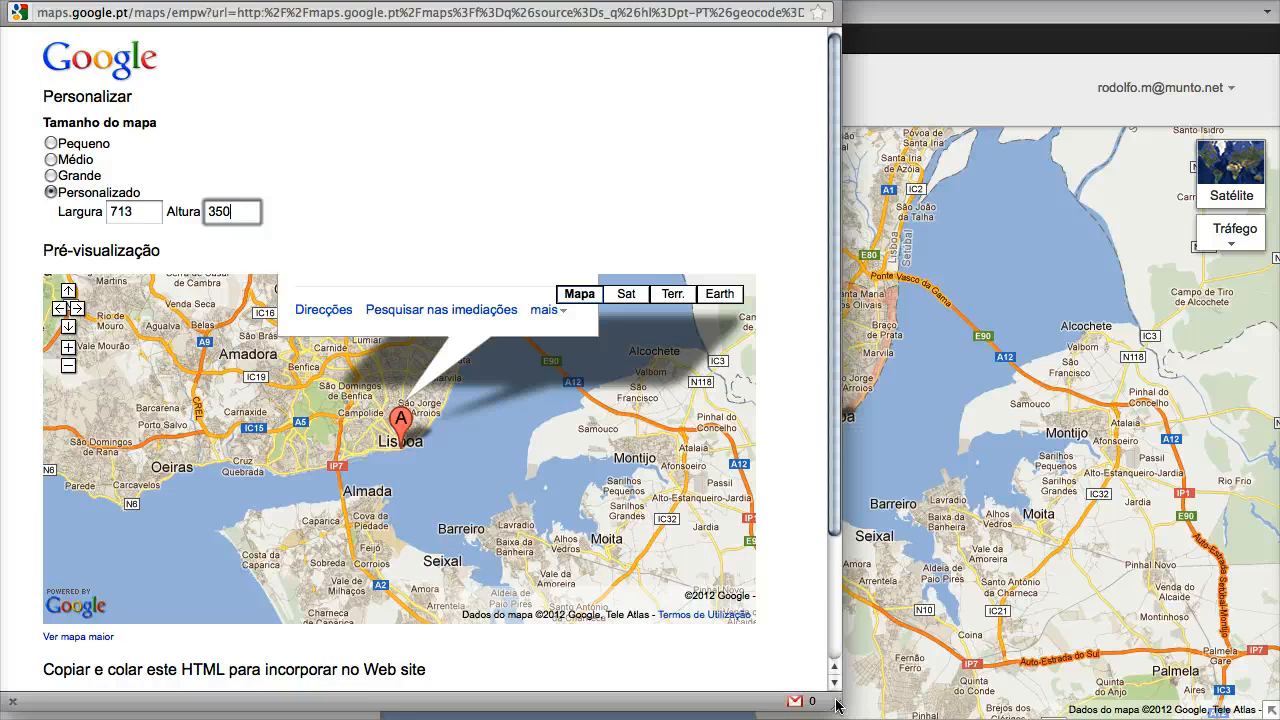
{"action": "scroll", "scroll_direction": "down", "scroll_amount": 3}
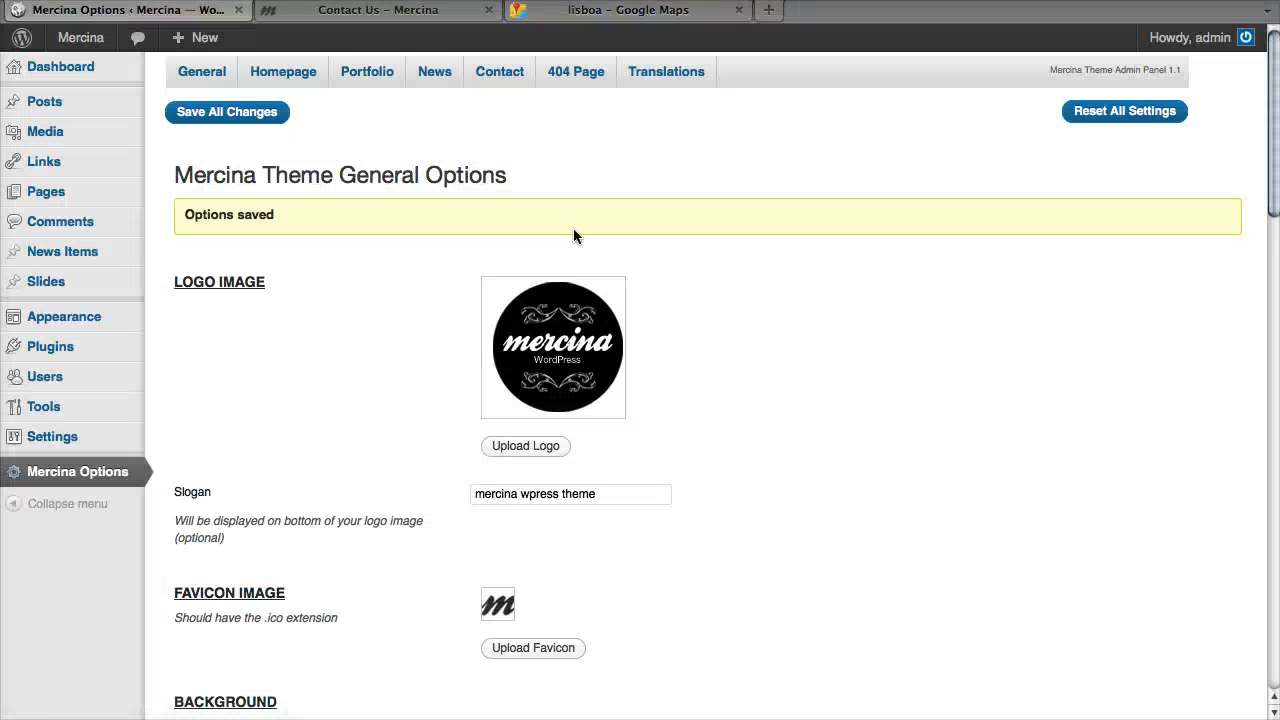
Step: Paste the Lisboa iframe into Google Maps HTML Code, save, and view the map on Contact Us
{"action": "left_click", "coordinate": [499, 71]}
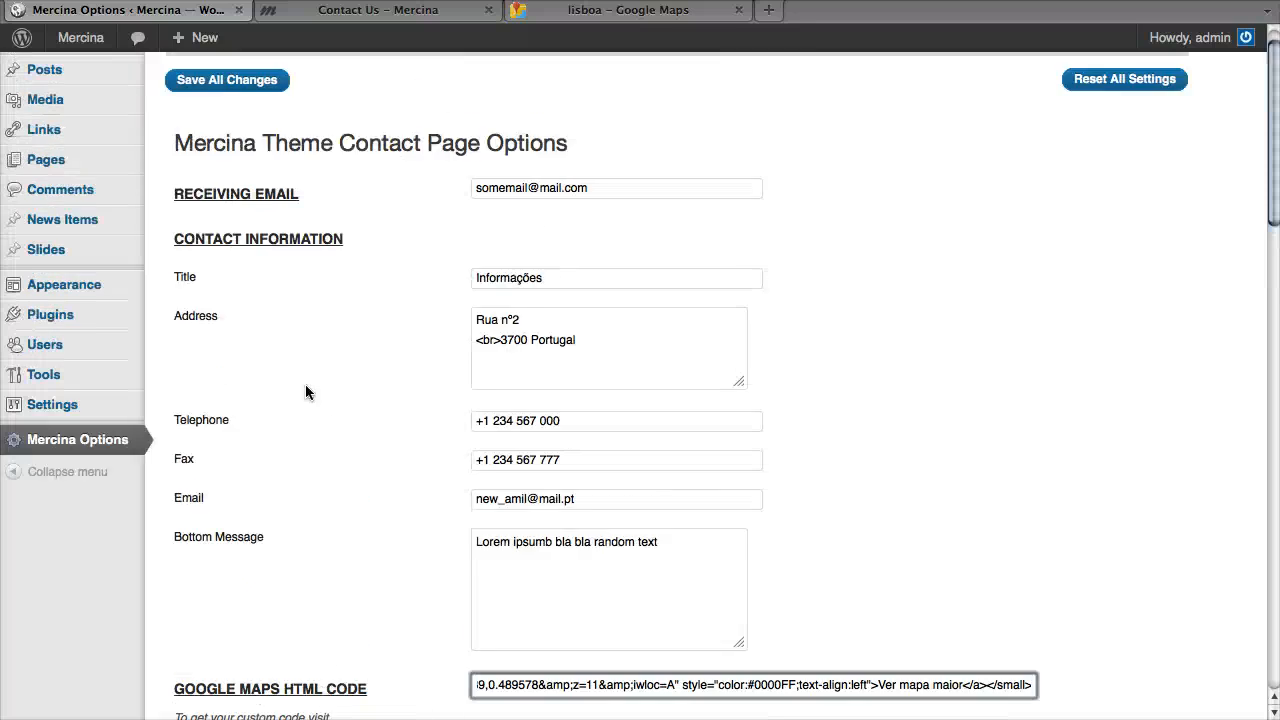
{"action": "left_click", "coordinate": [226, 80]}
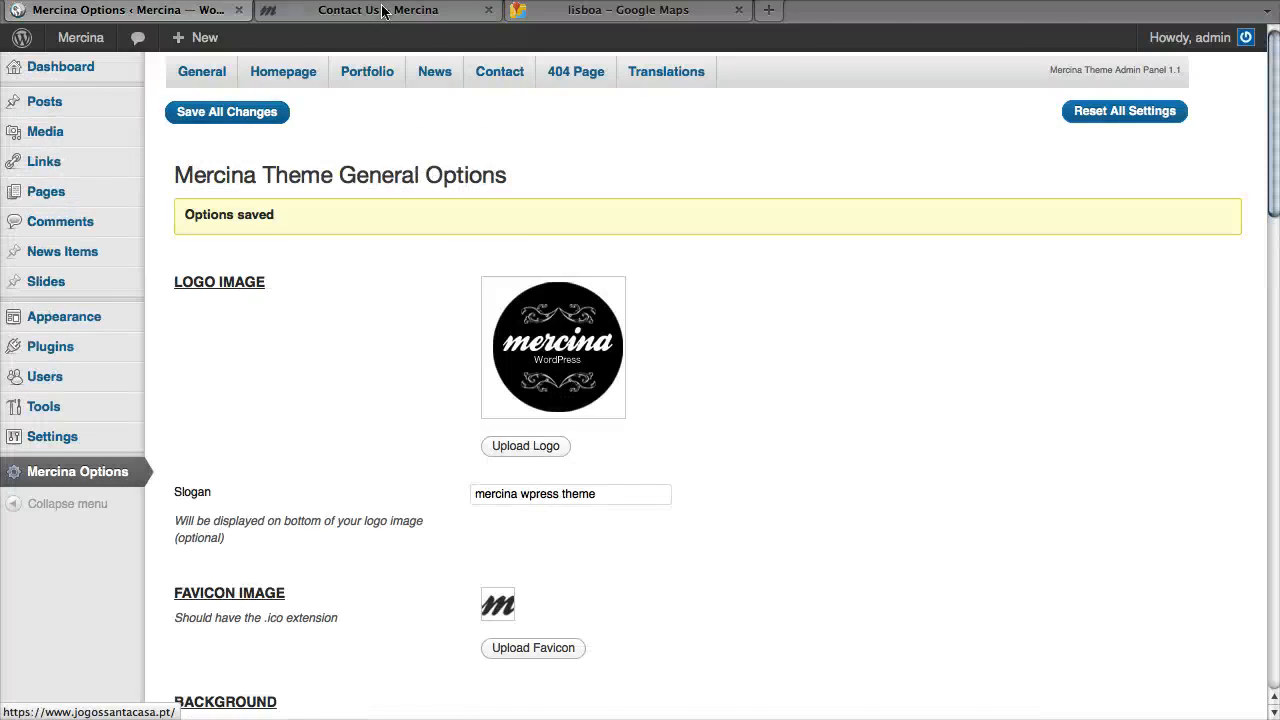
{"action": "left_click", "coordinate": [378, 10]}
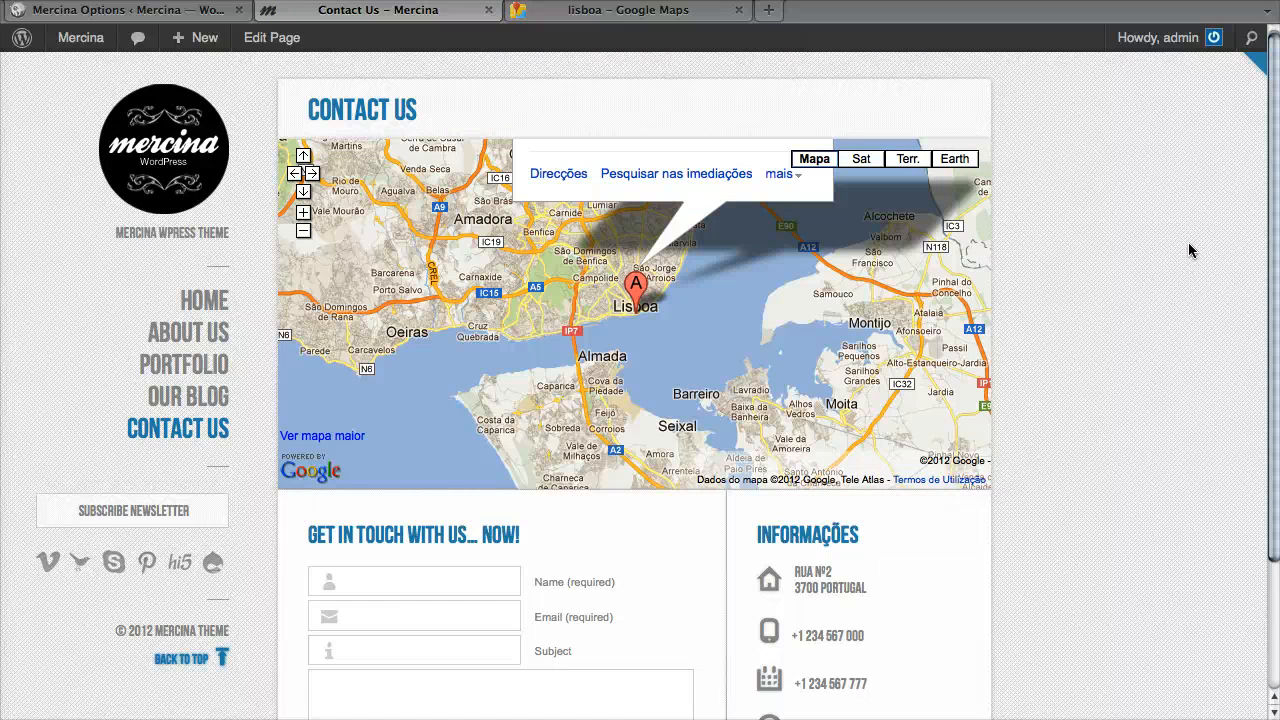
{"action": "mouse_move", "coordinate": [513, 347]}
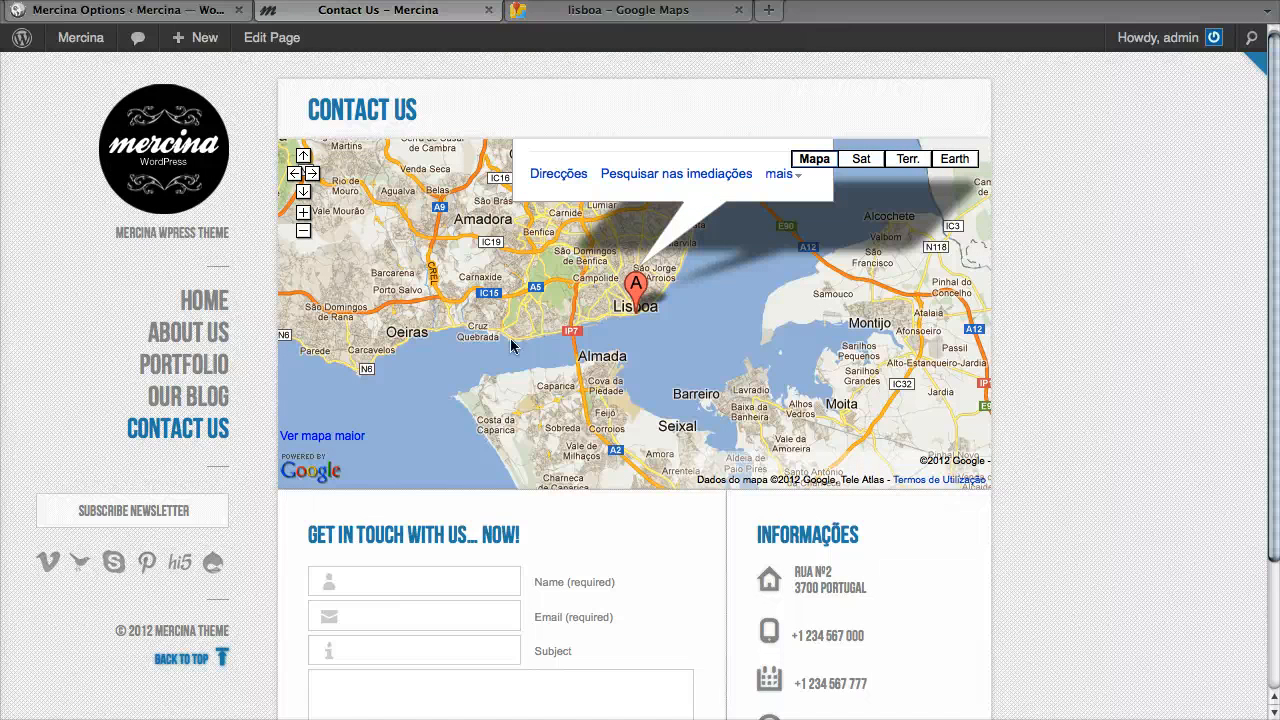
{"action": "scroll", "scroll_direction": "down", "scroll_amount": 3}
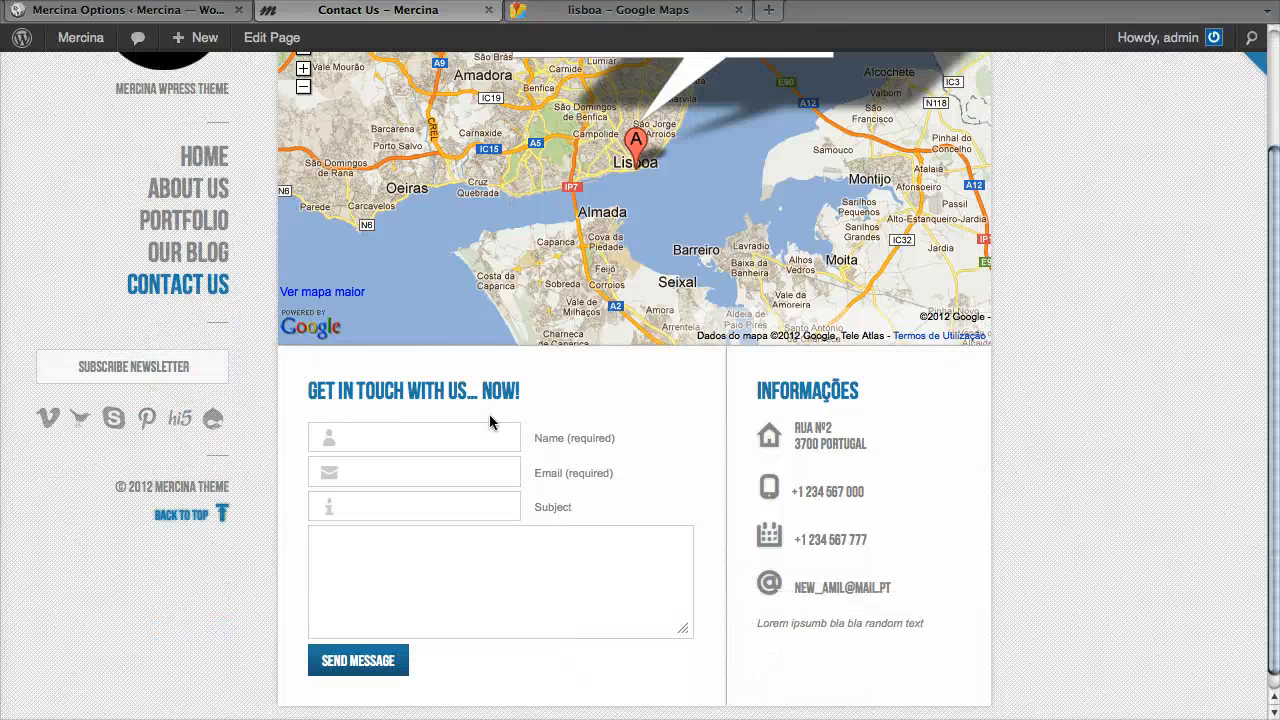
{"action": "mouse_move", "coordinate": [574, 447]}
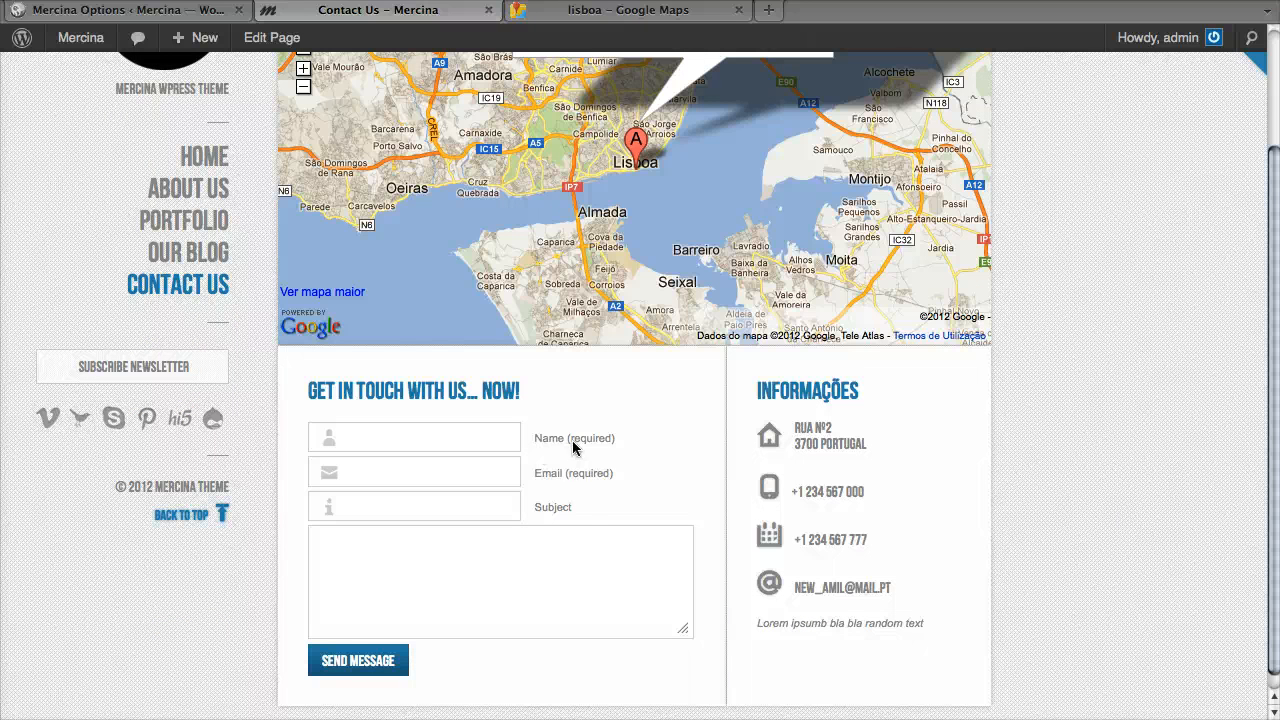
{"action": "left_click", "coordinate": [358, 660]}
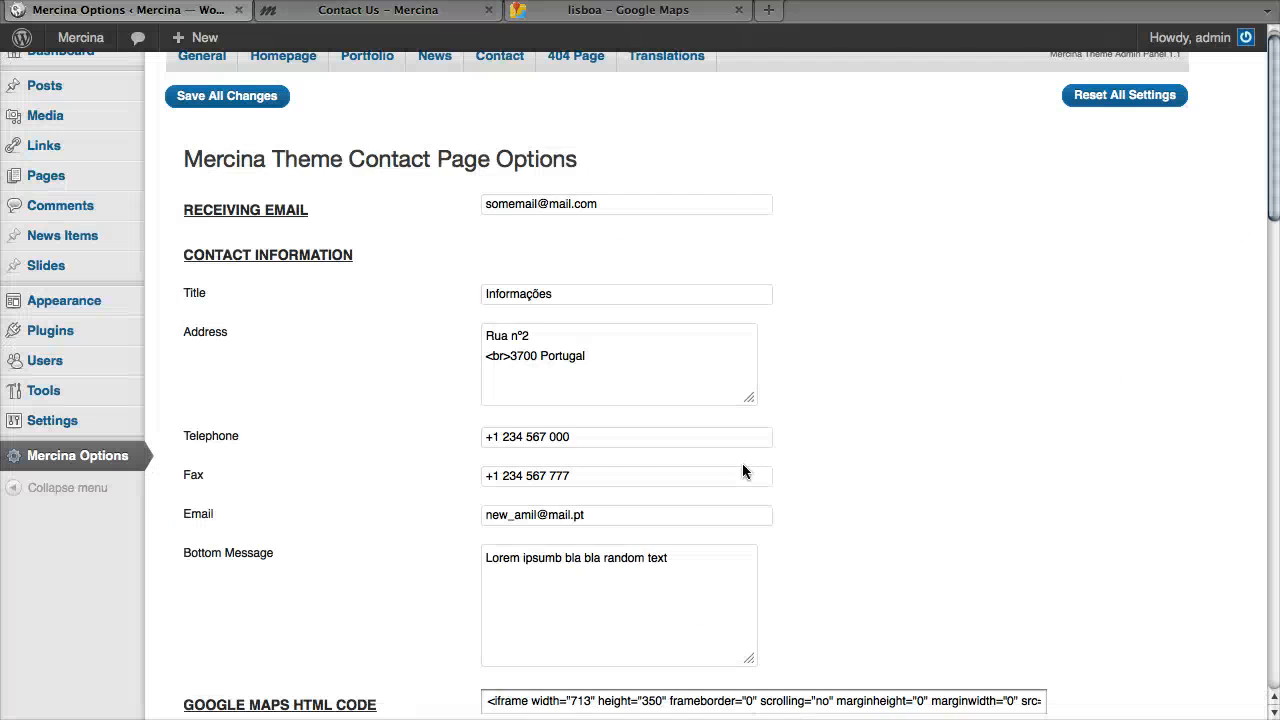
Step: Switch to Mercina's Translations options listing search, newsletter and comment texts
{"action": "scroll", "scroll_direction": "down", "scroll_amount": 3}
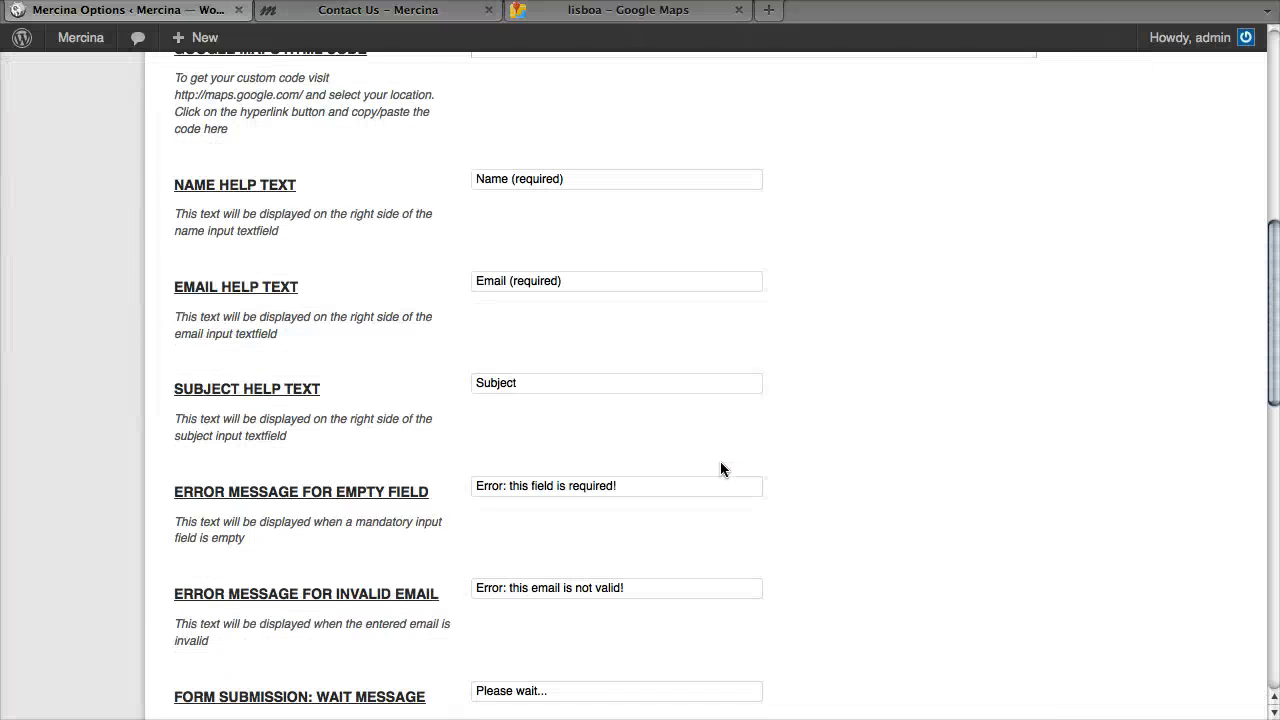
{"action": "scroll", "scroll_direction": "down", "scroll_amount": 3}
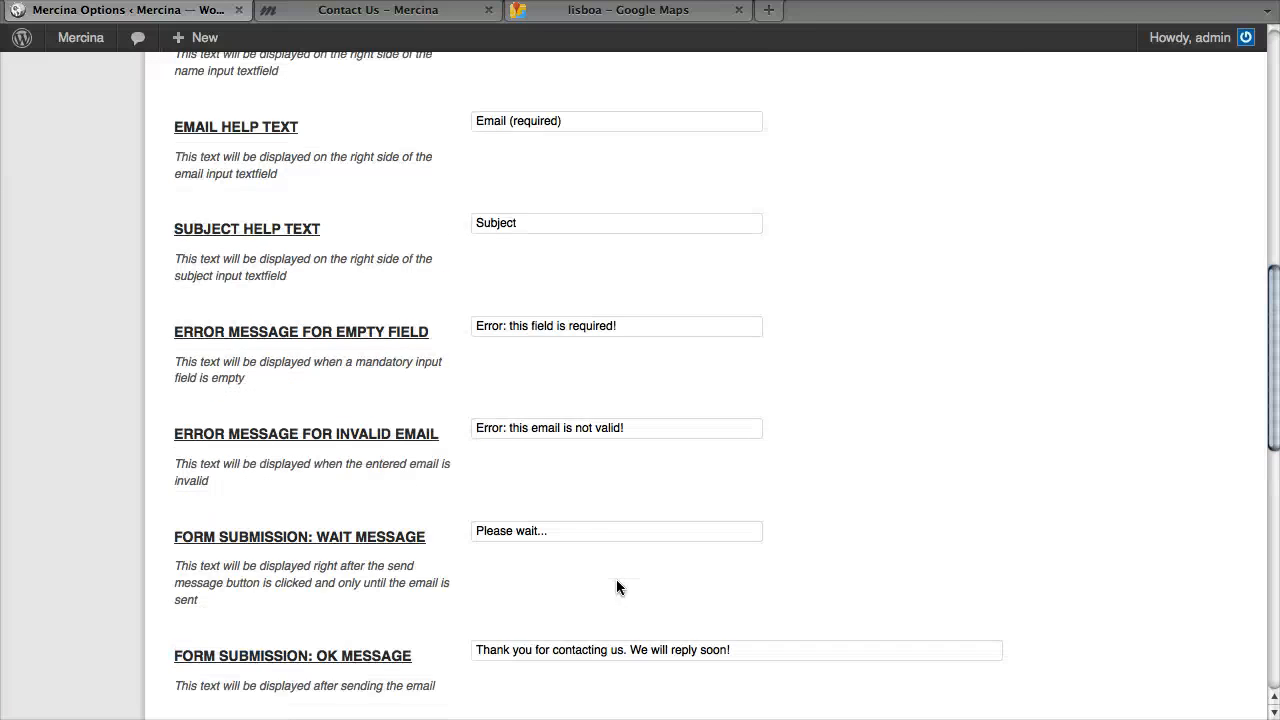
{"action": "scroll", "scroll_direction": "up", "scroll_amount": 3}
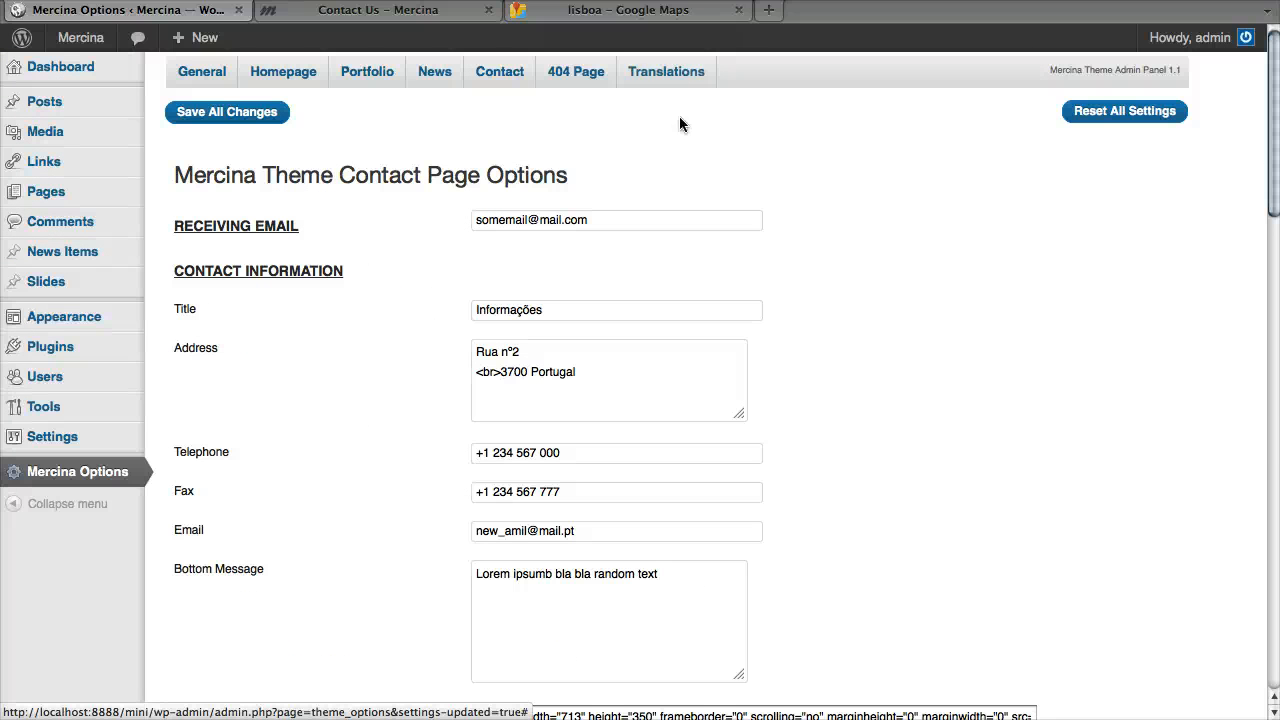
{"action": "mouse_move", "coordinate": [666, 71]}
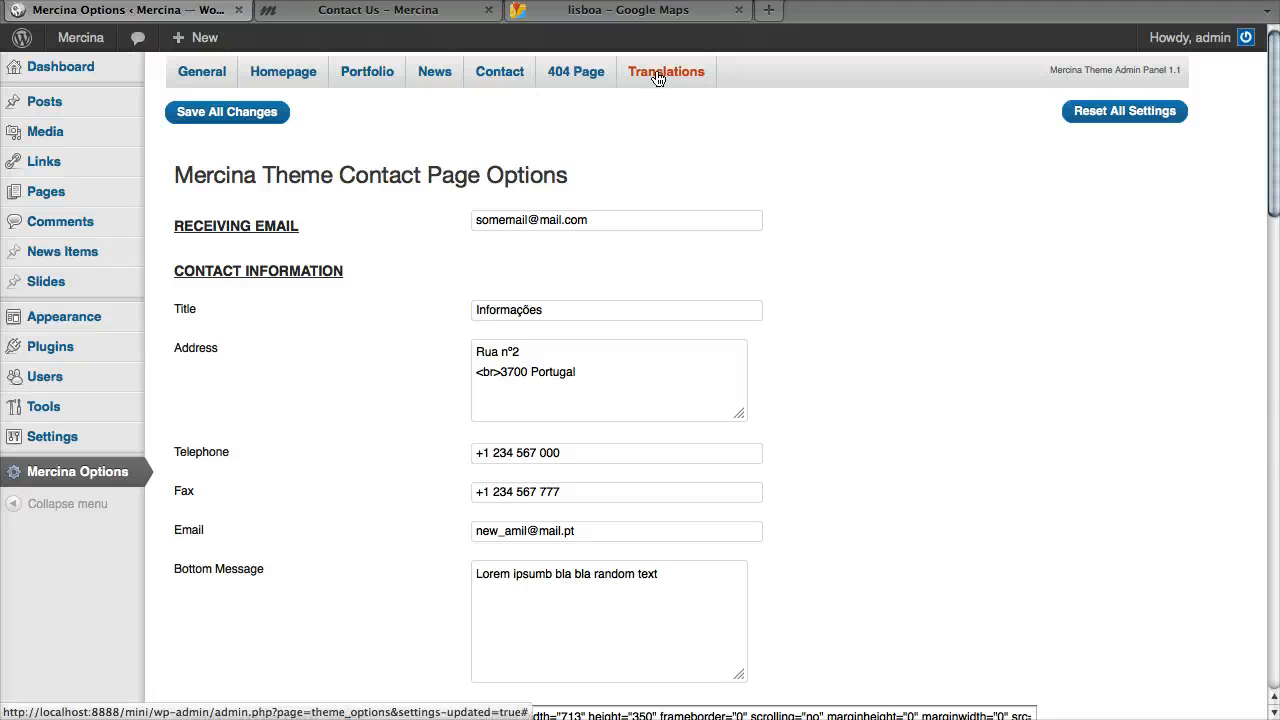
{"action": "left_click", "coordinate": [666, 71]}
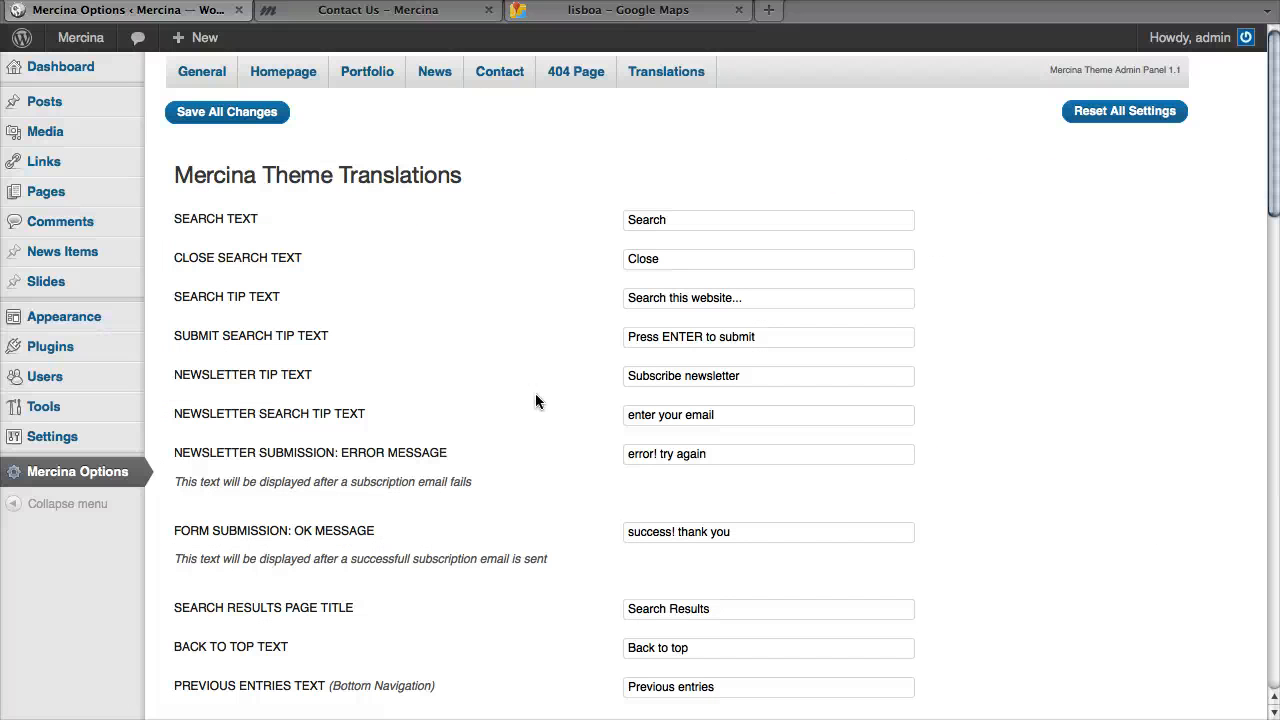
{"action": "scroll", "scroll_direction": "down", "scroll_amount": 3}
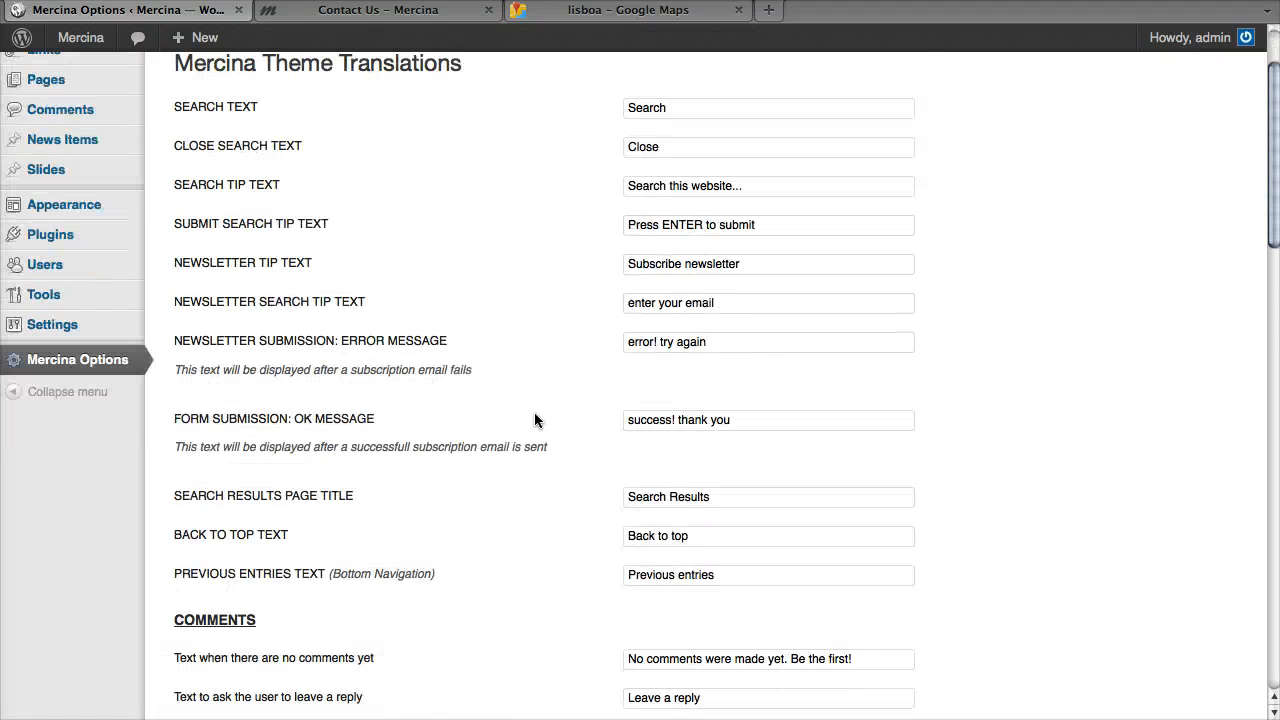
{"action": "scroll", "scroll_direction": "down", "scroll_amount": 3}
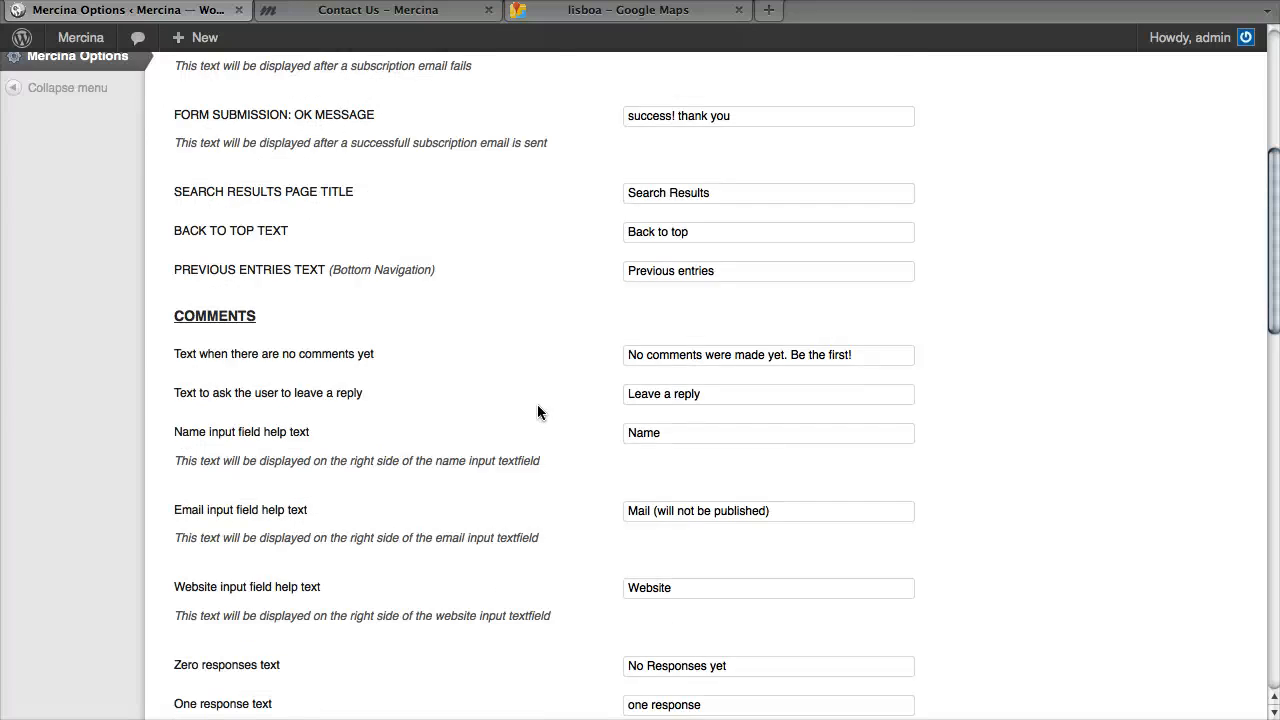